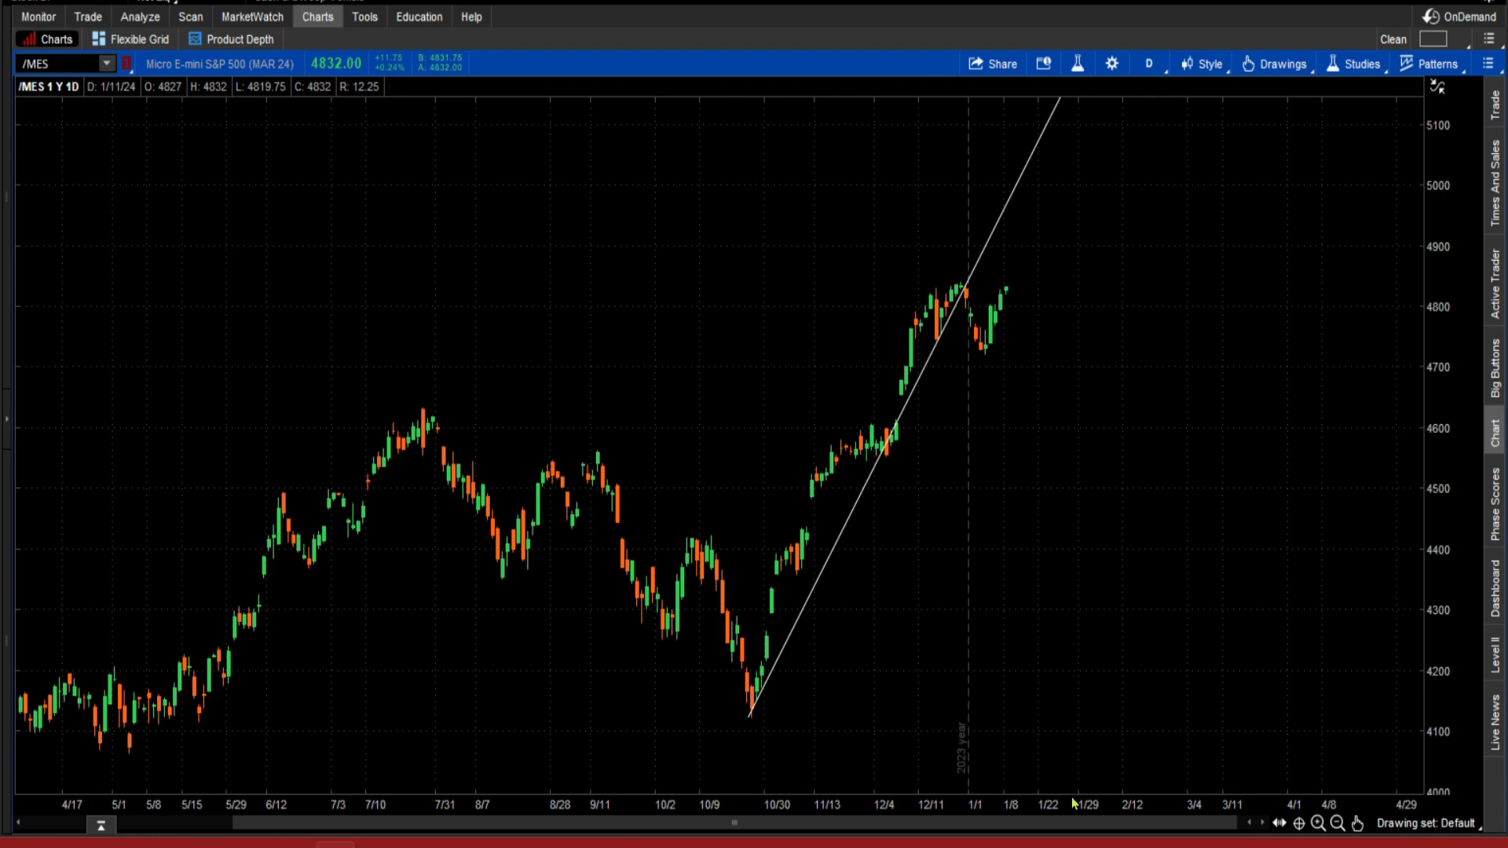
pyautogui.moveTo(950, 316)
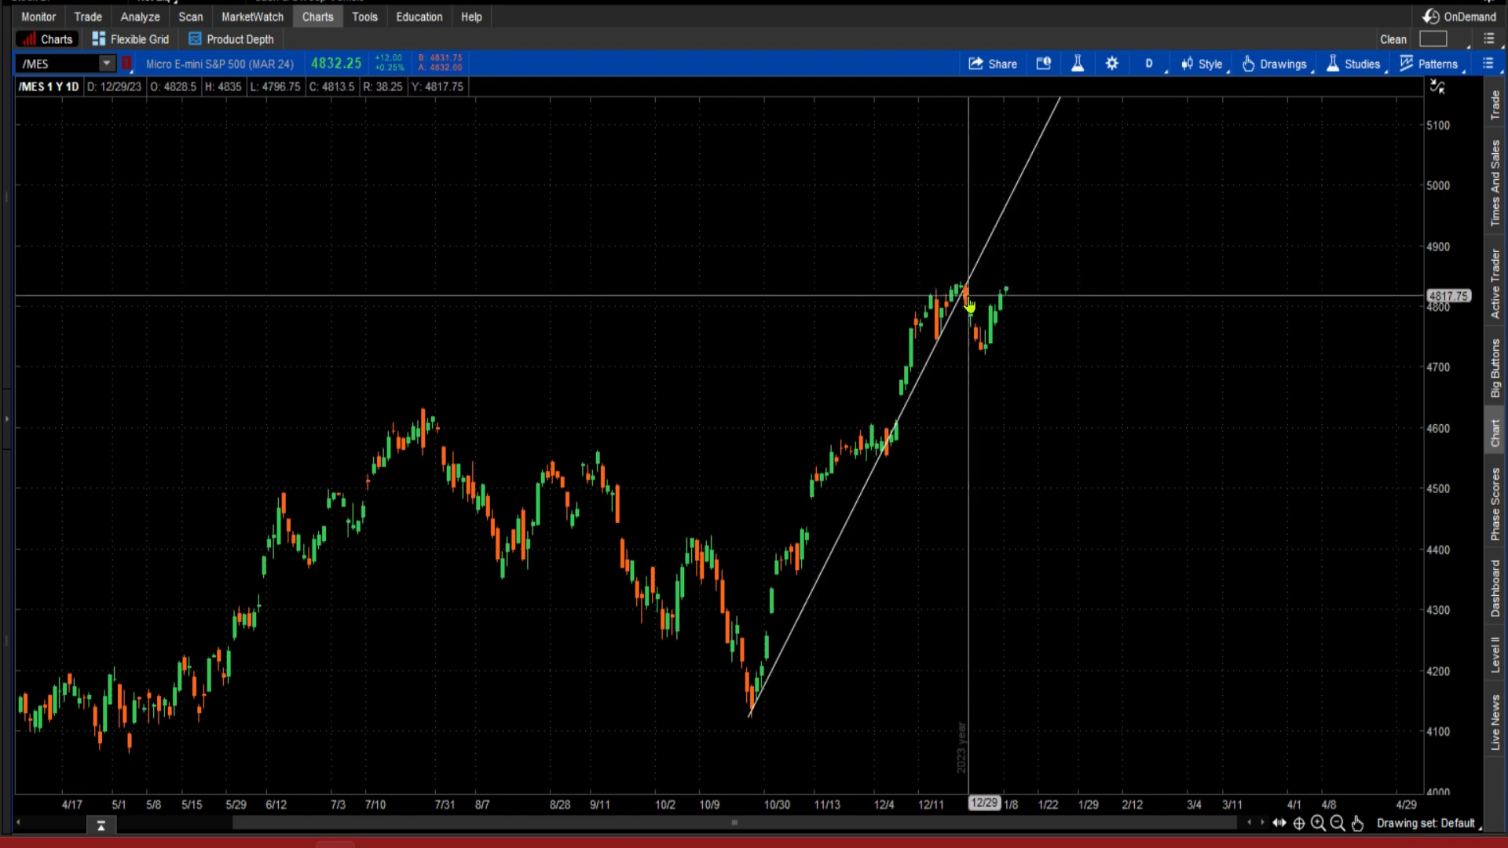
pyautogui.moveTo(972, 278)
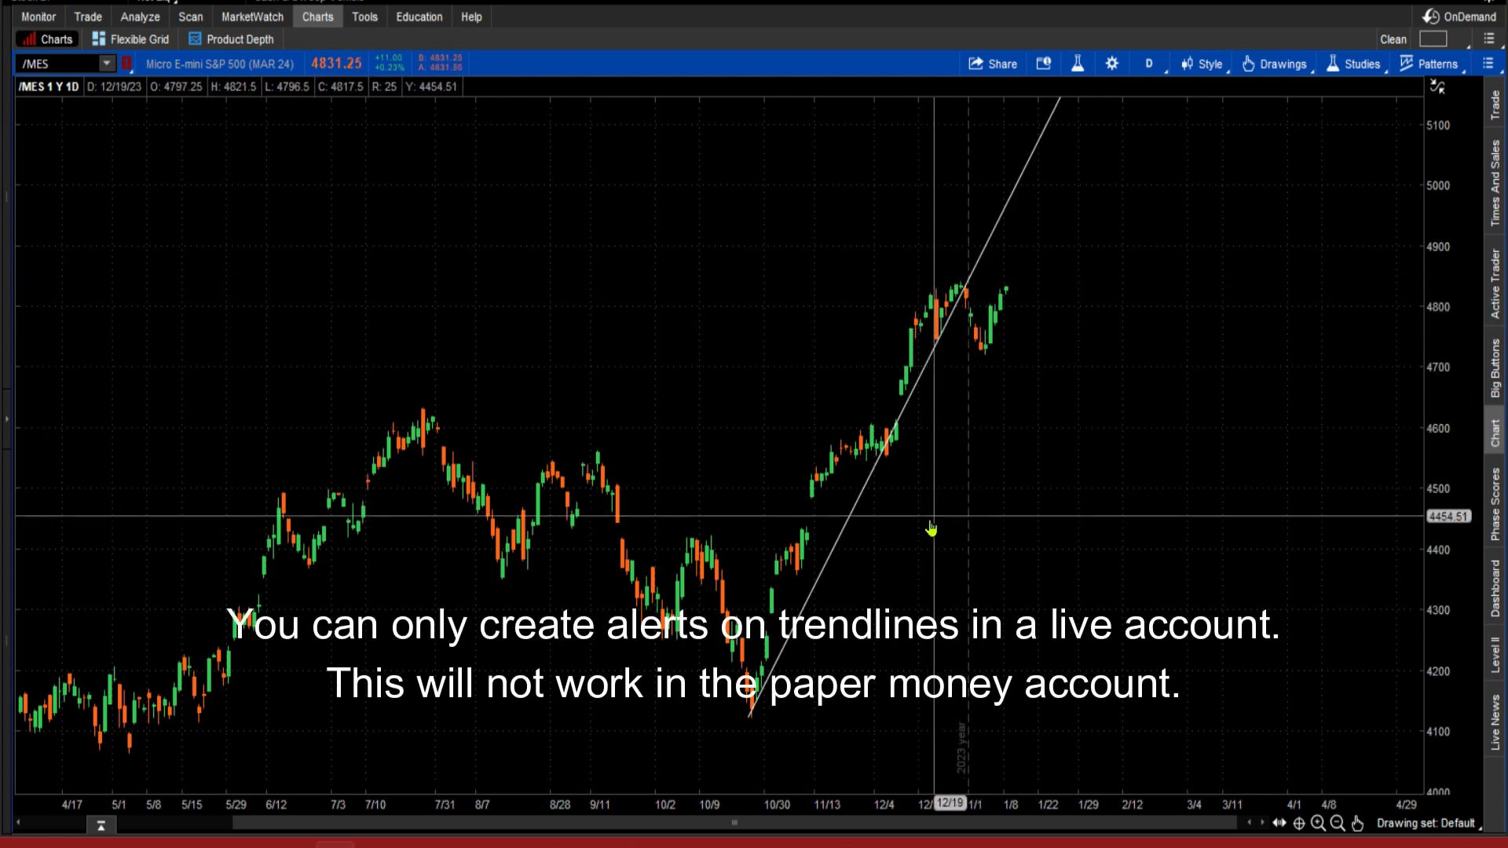
pyautogui.moveTo(899, 553)
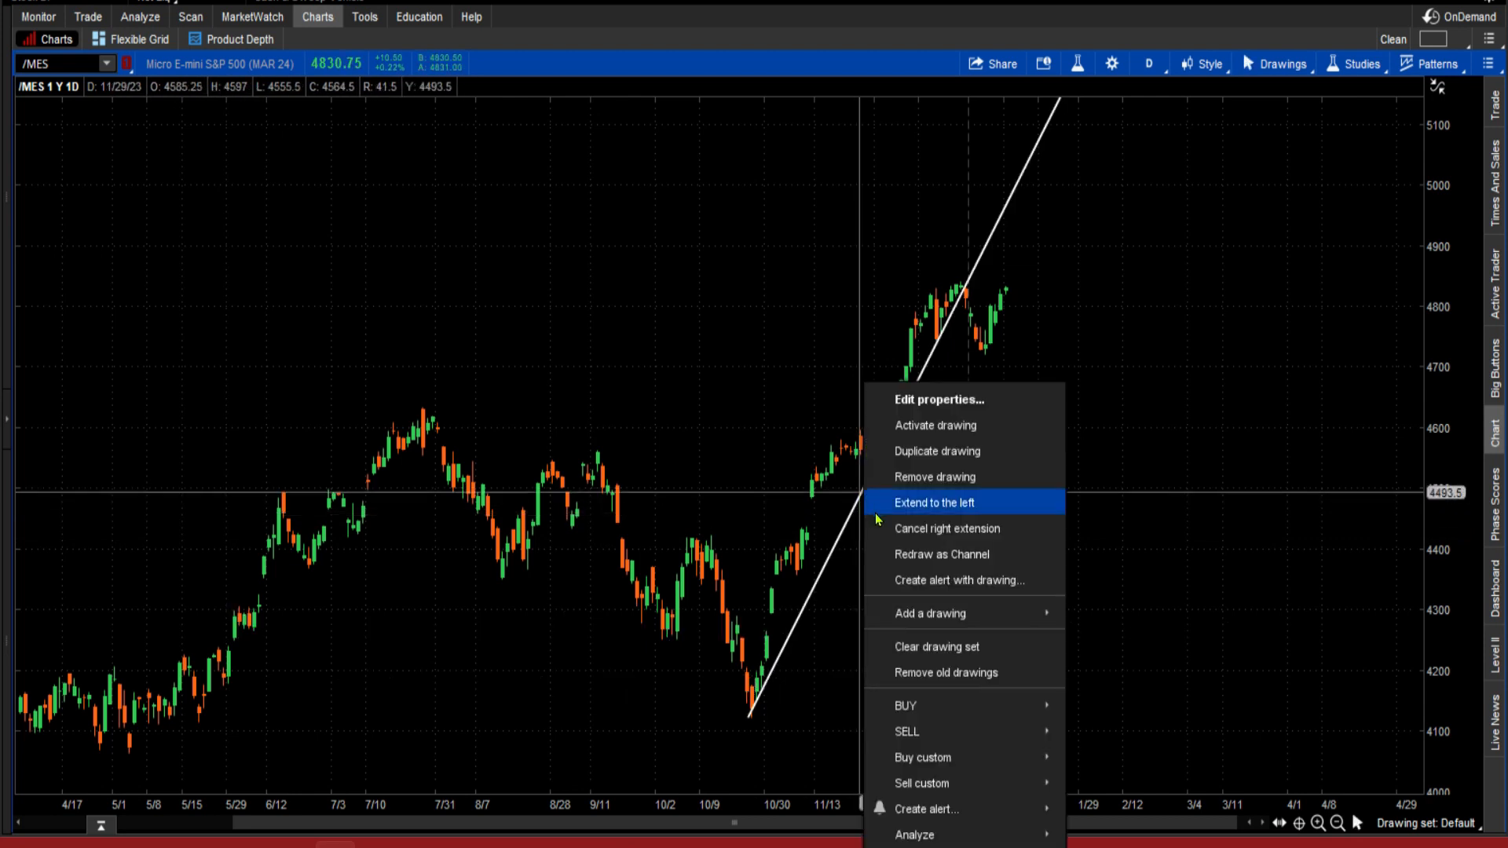
# Start an alert from the /MES trendline and review the crossing conditions, keeping Crosses below.
pyautogui.click(958, 579)
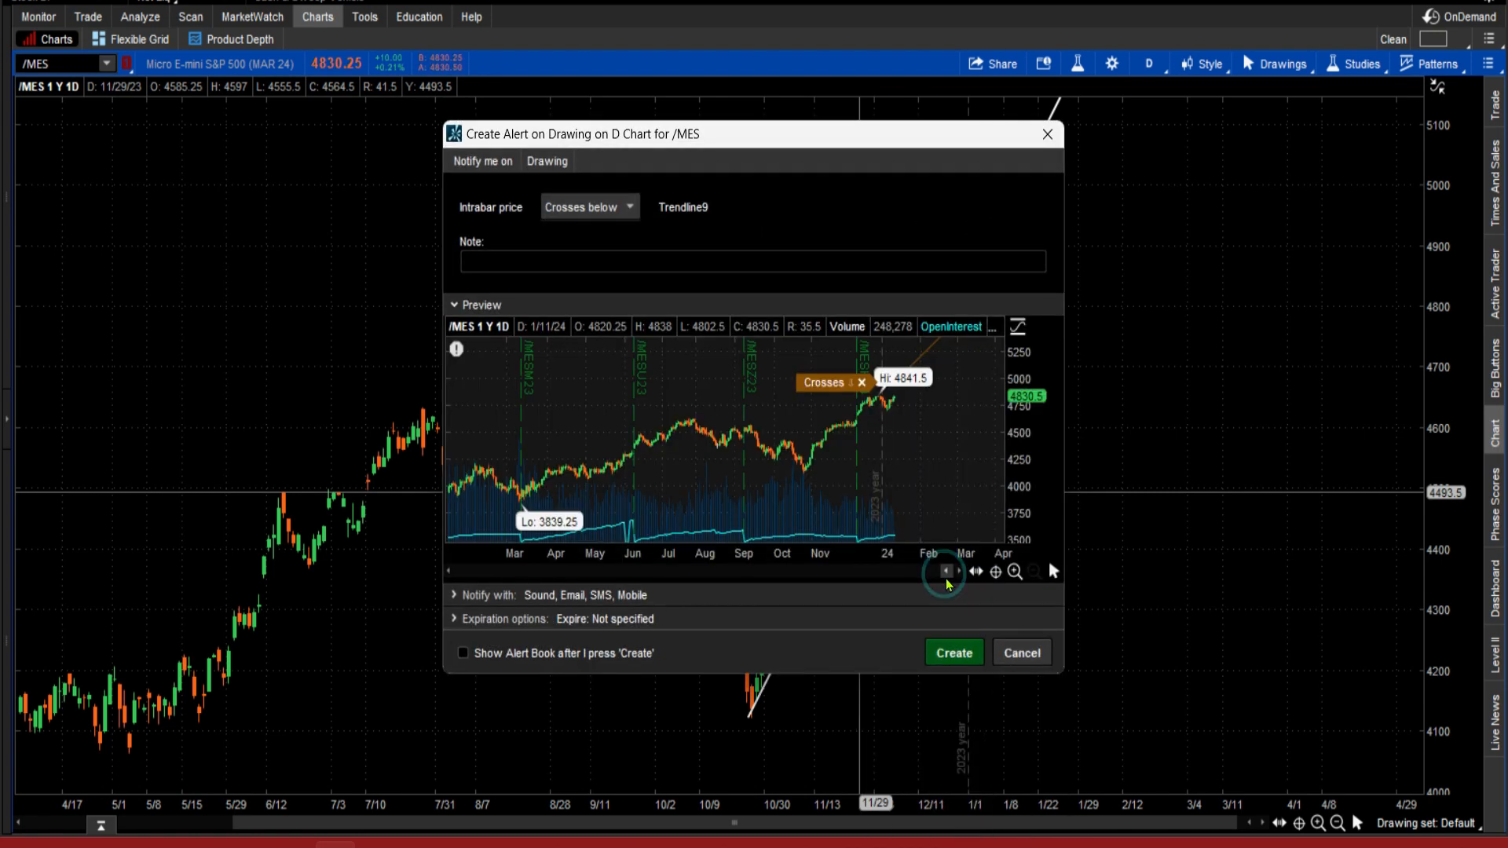
pyautogui.click(588, 207)
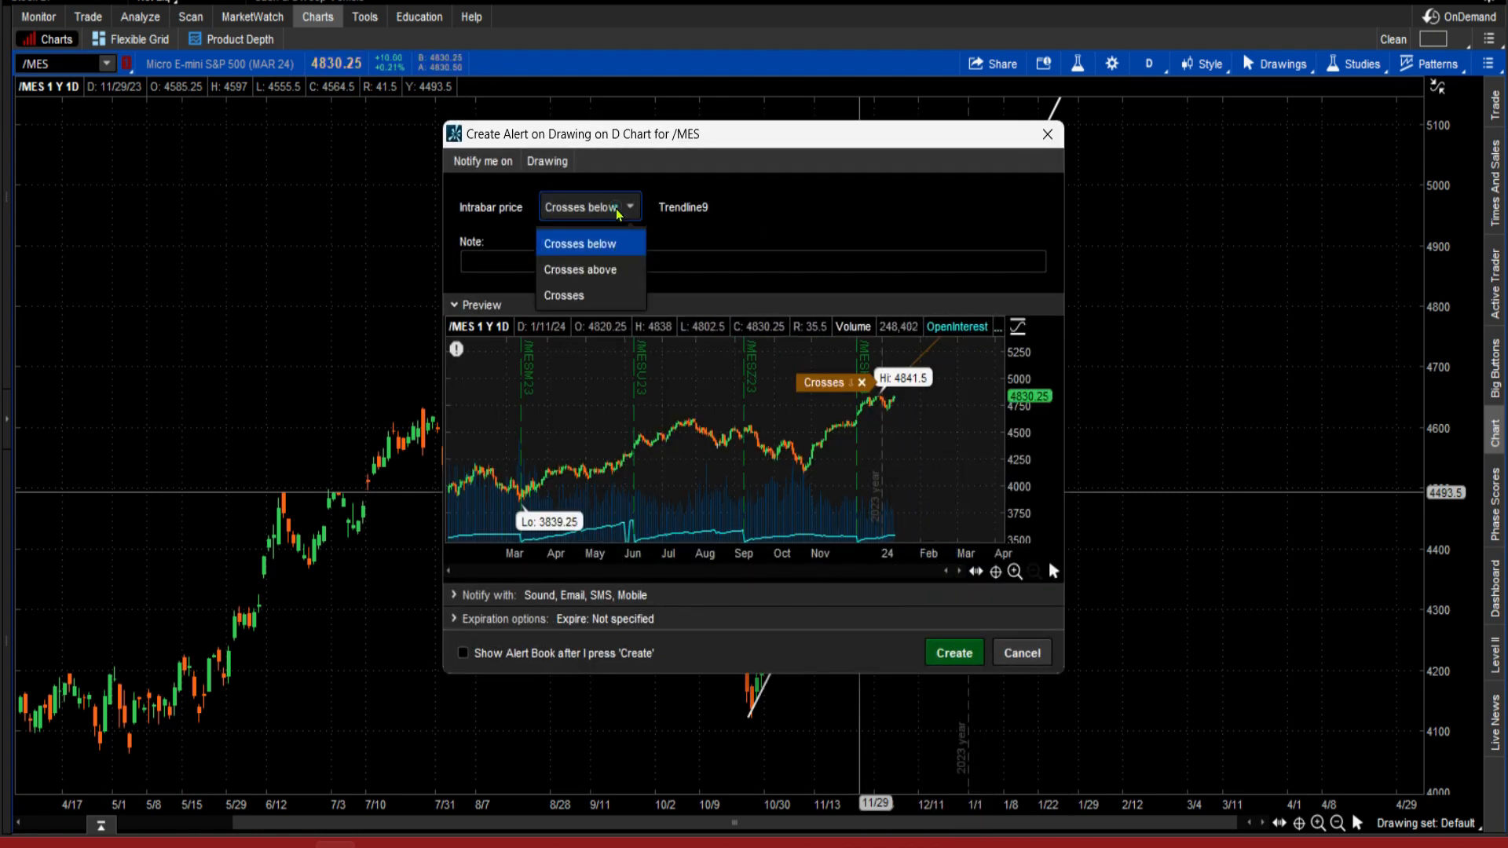
pyautogui.moveTo(603, 269)
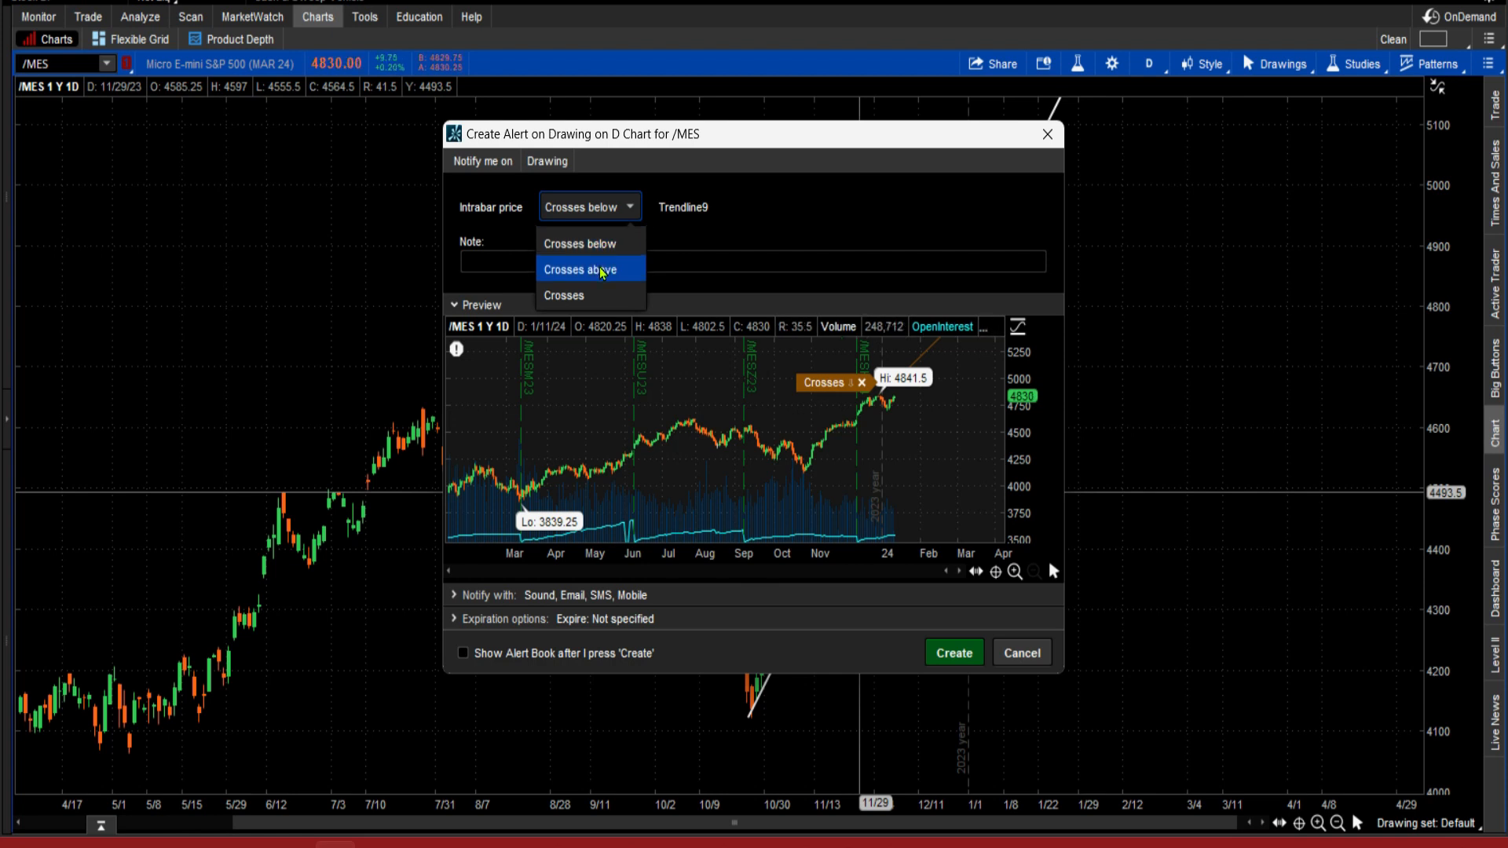
pyautogui.moveTo(575, 295)
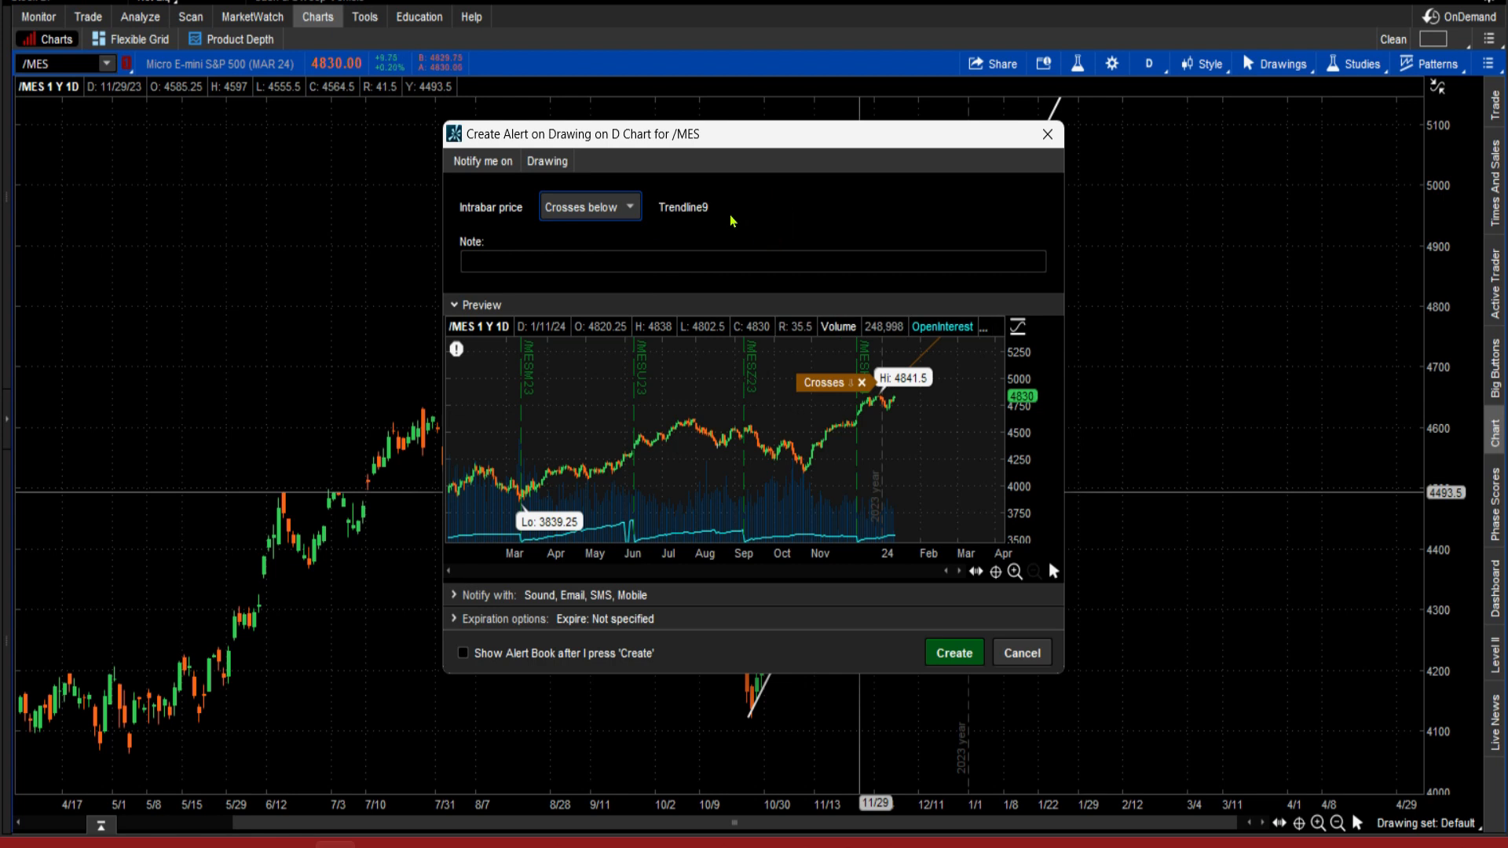
pyautogui.moveTo(726, 213)
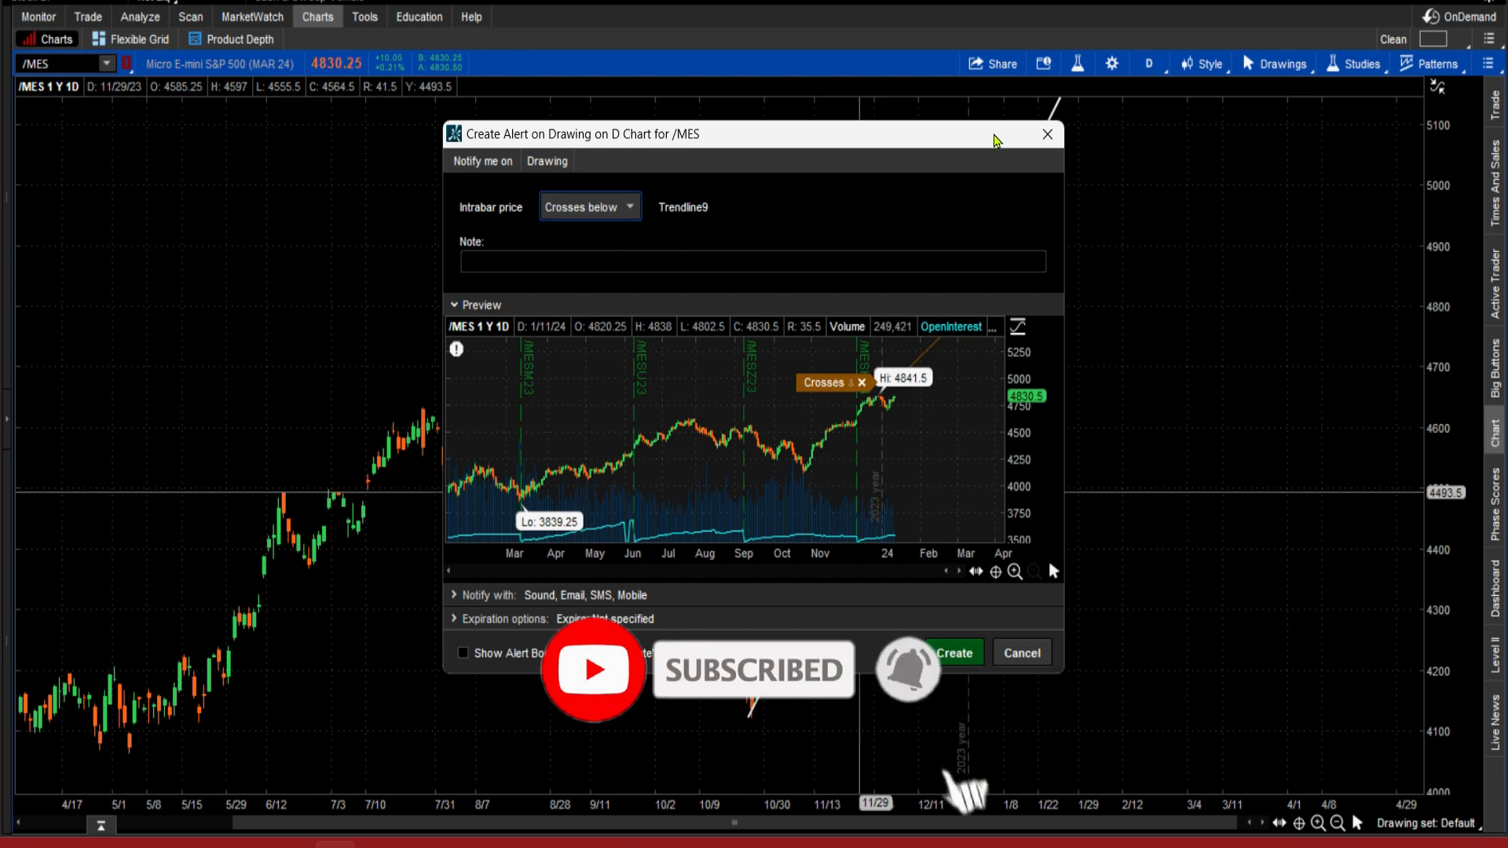
# Cancel the alert and check the trendline's properties, confirming it is named Trendline9.
pyautogui.click(1020, 652)
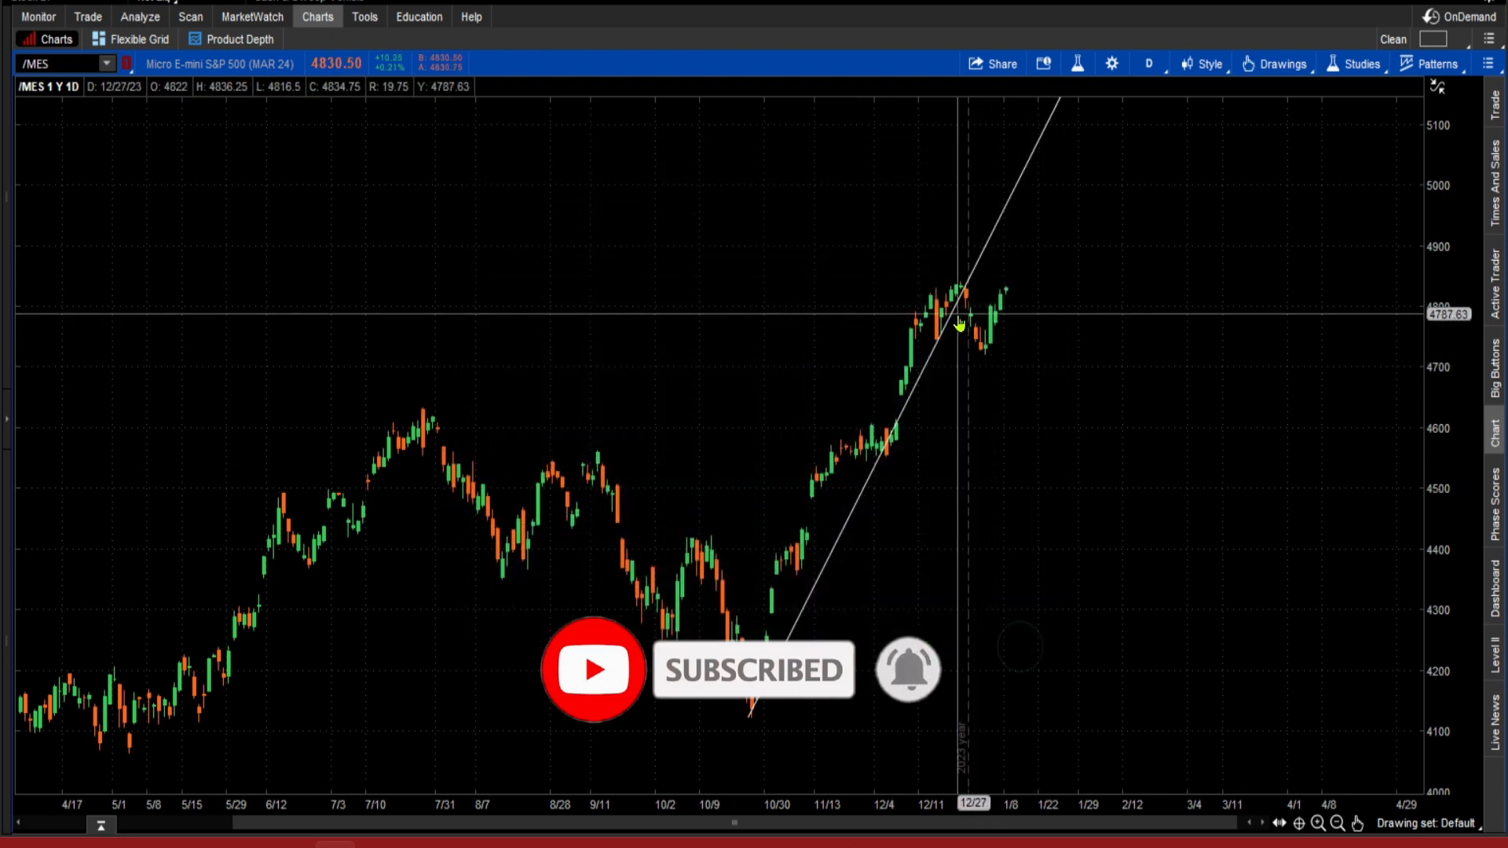
pyautogui.rightClick(960, 322)
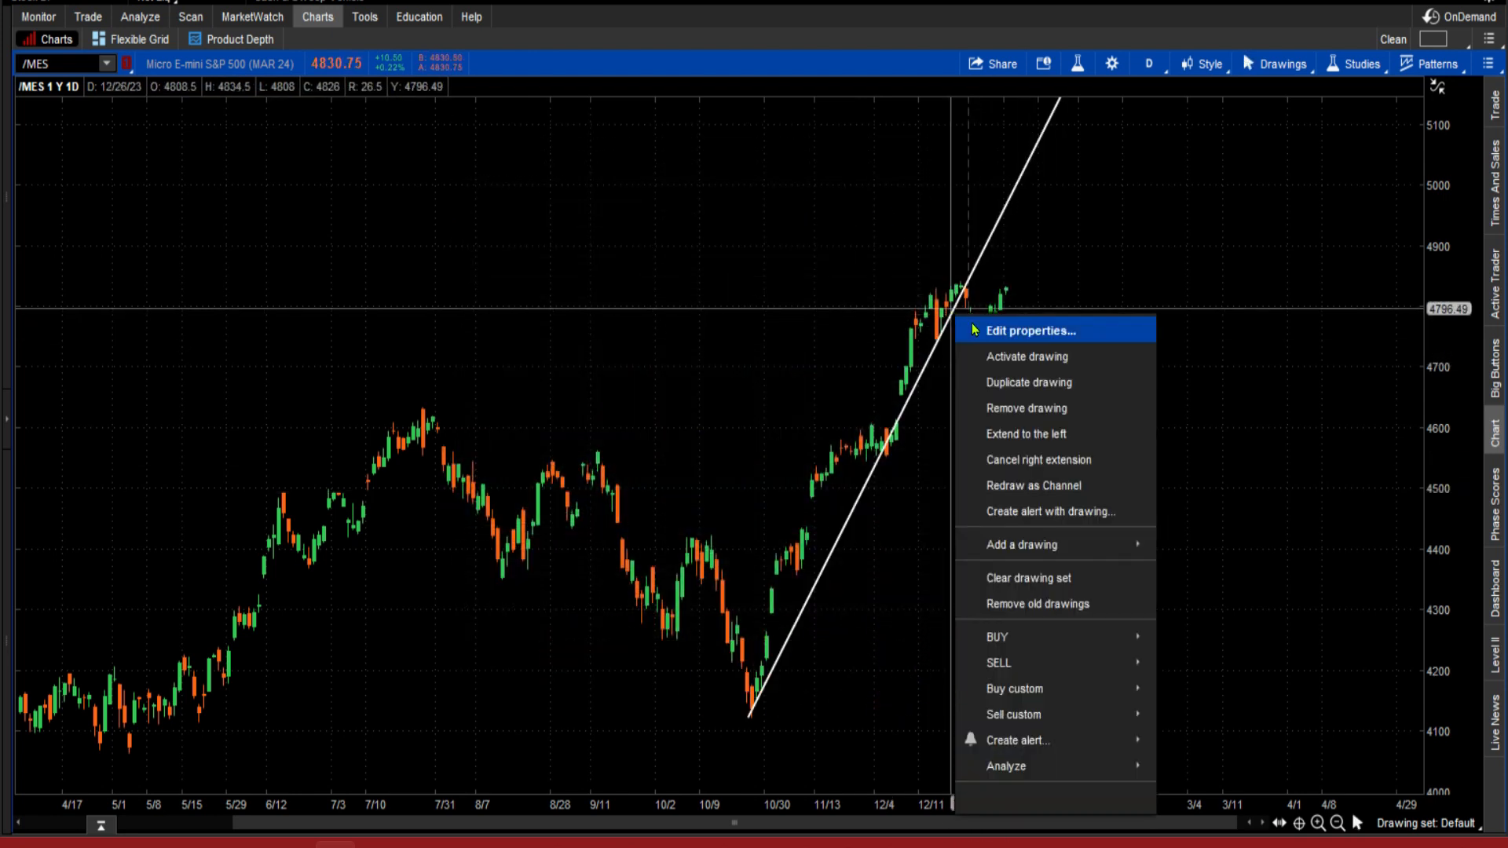
pyautogui.click(1029, 330)
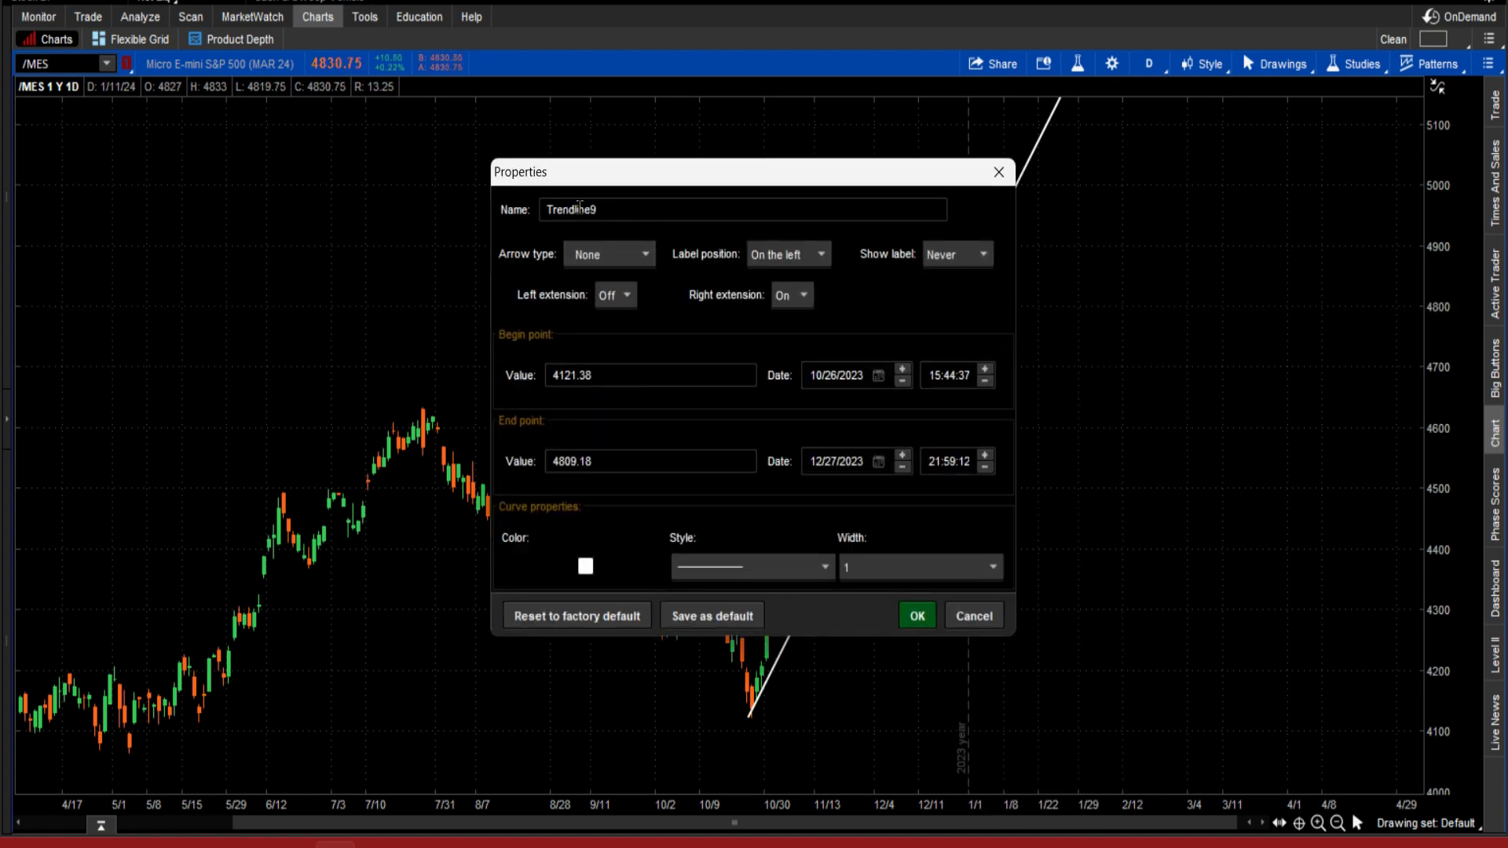
pyautogui.click(913, 616)
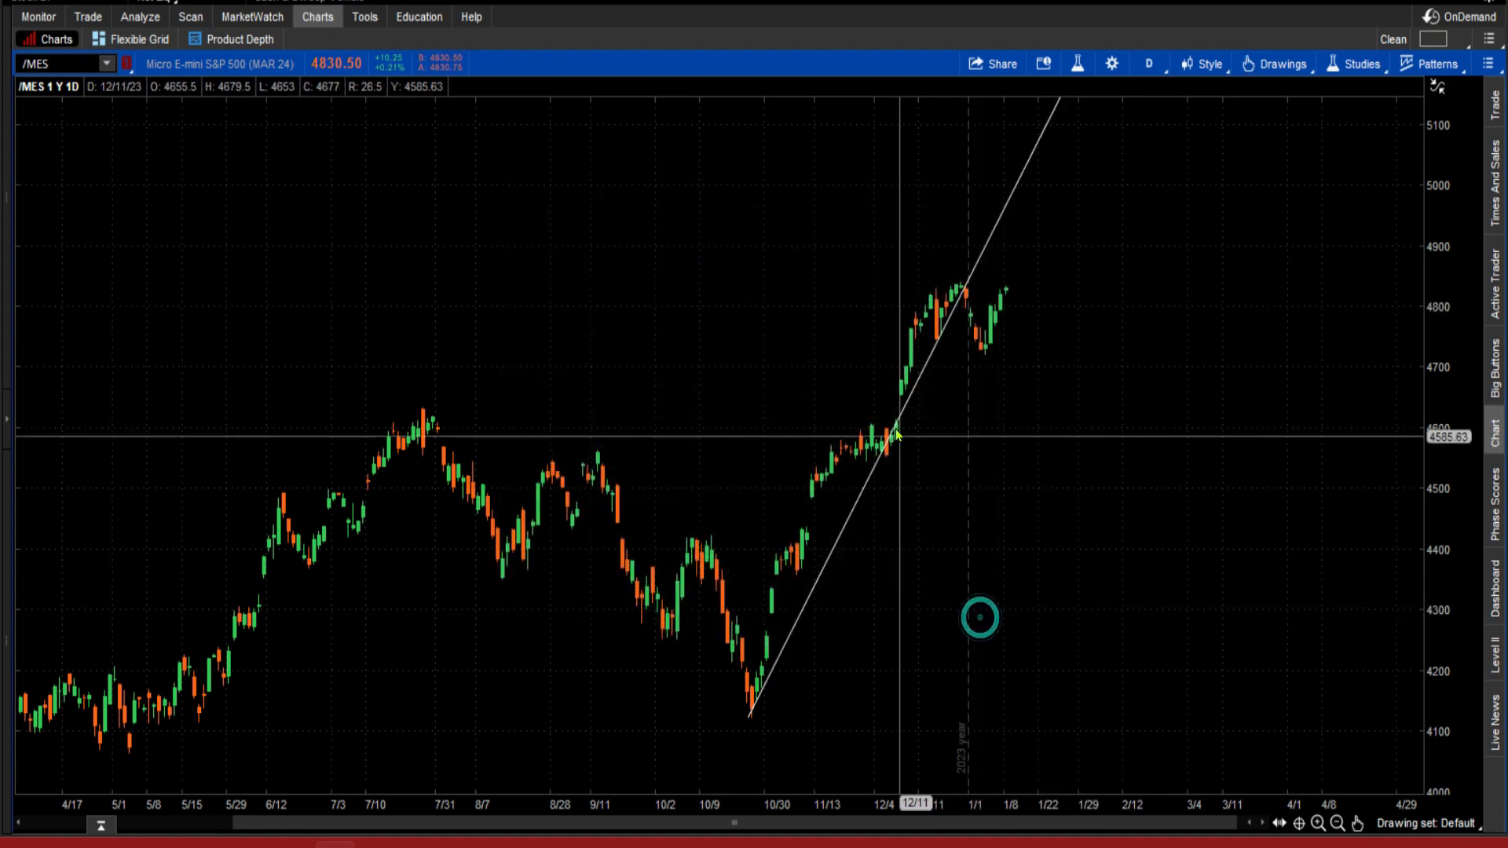
# Create a Crosses below alert on the /MES trendline with the note 'youtube'.
pyautogui.rightClick(895, 431)
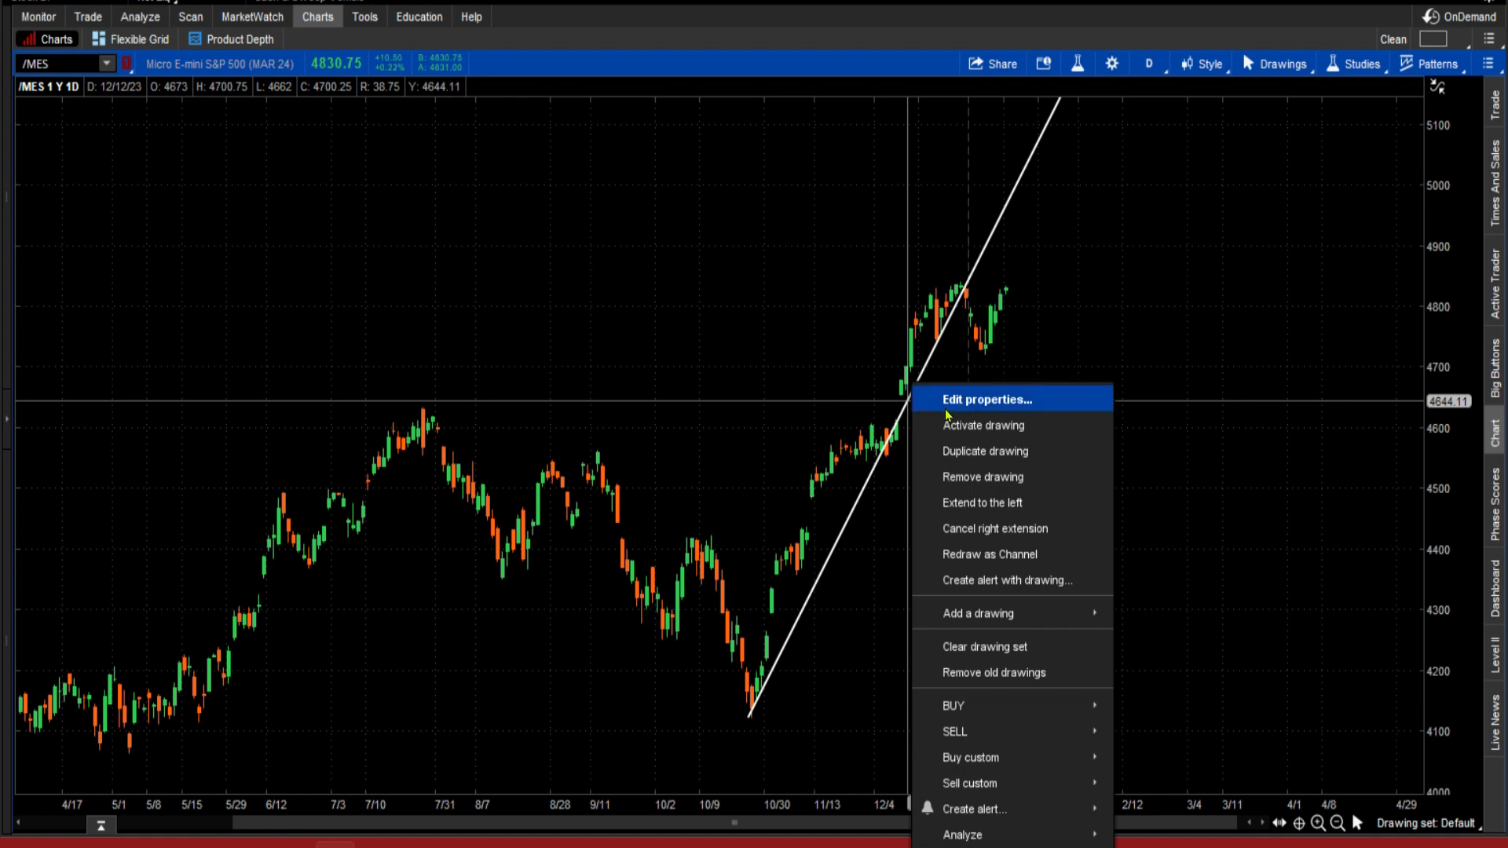
pyautogui.click(1010, 580)
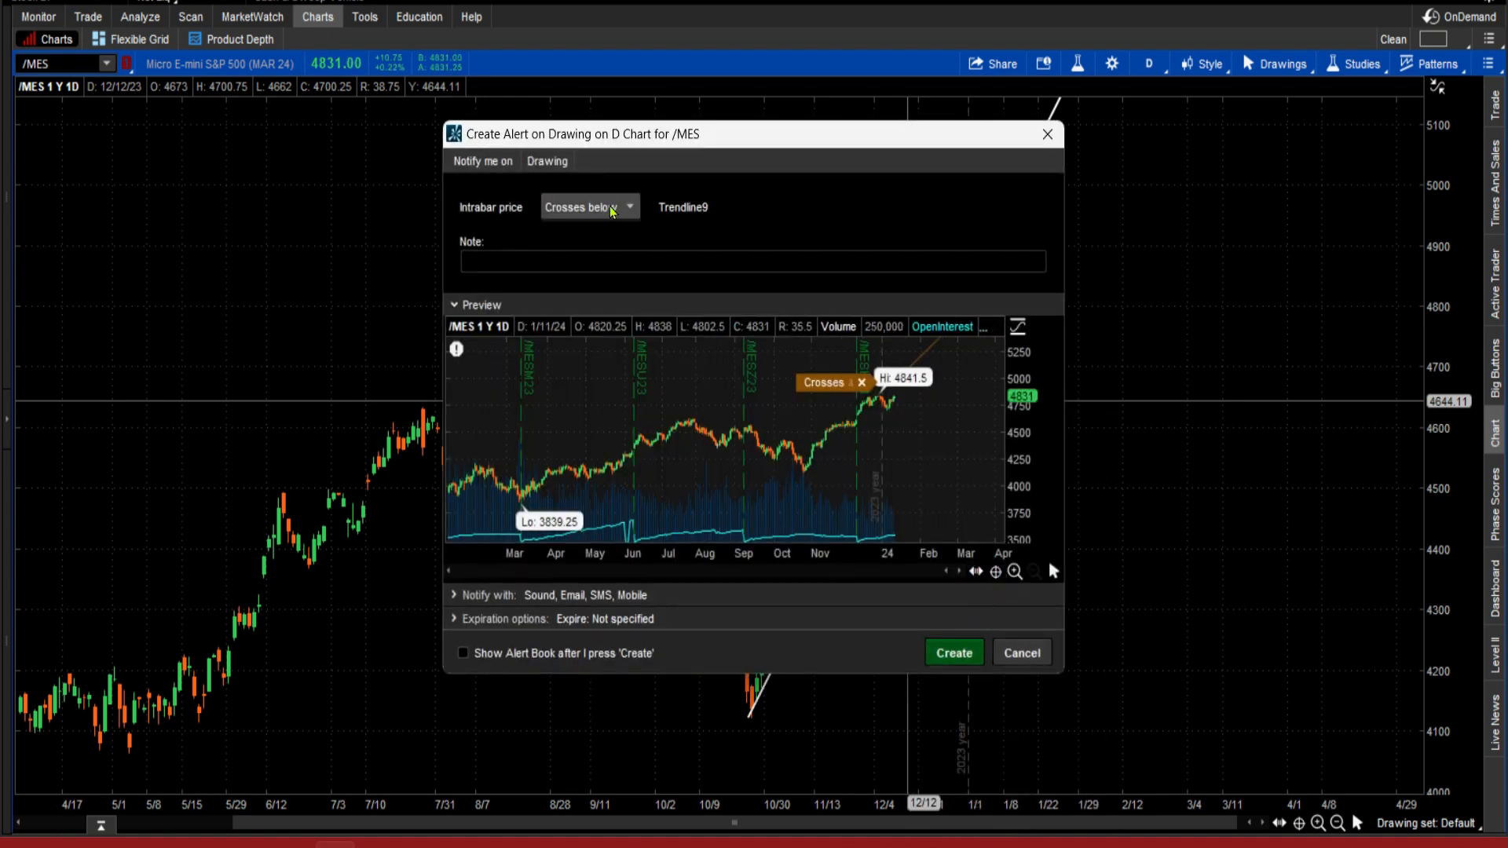
pyautogui.click(754, 261)
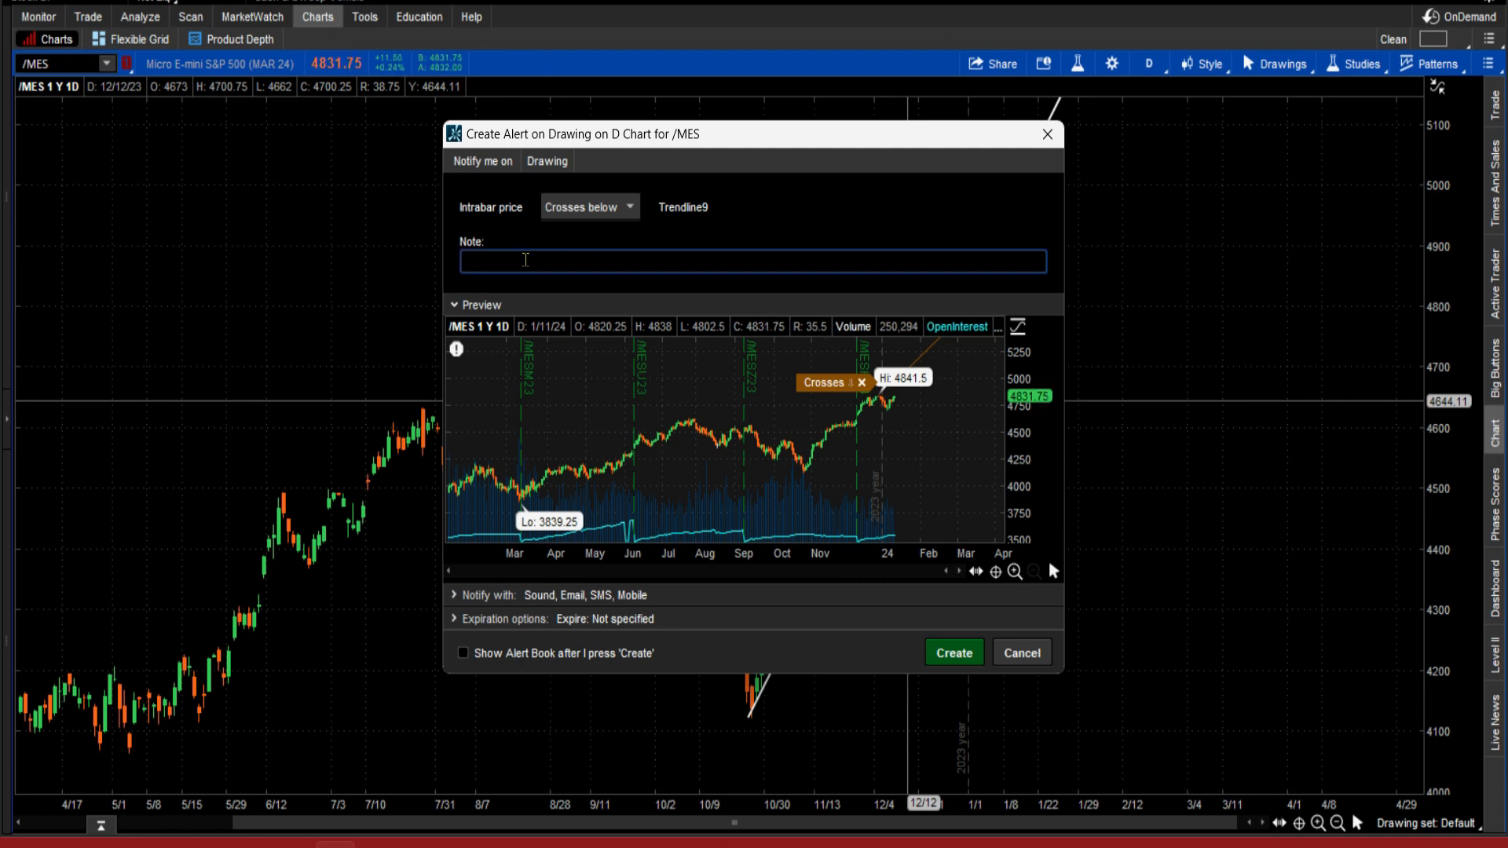
pyautogui.moveTo(983, 613)
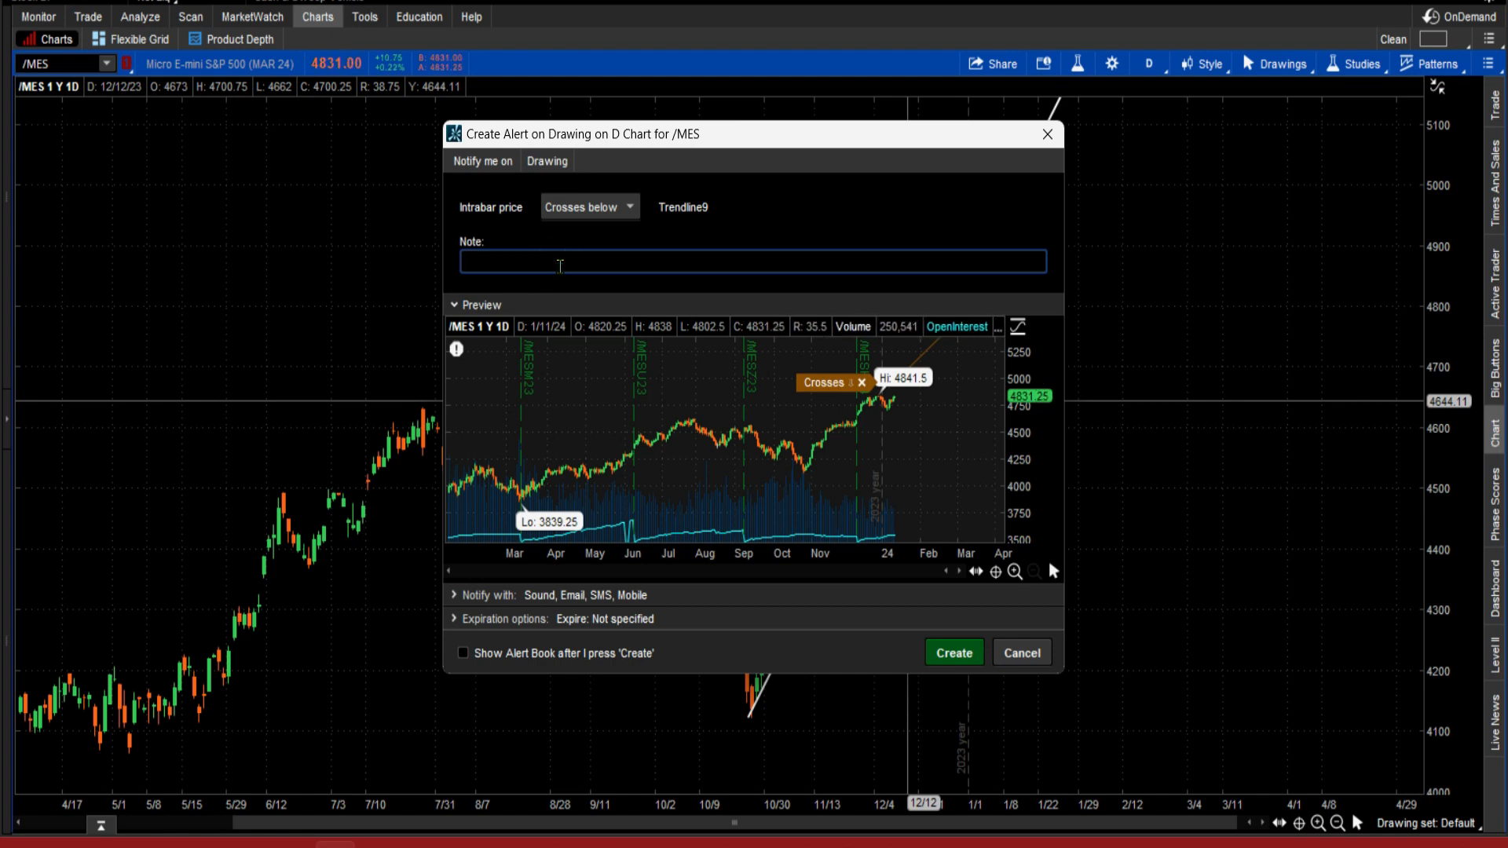
pyautogui.write('youtu')
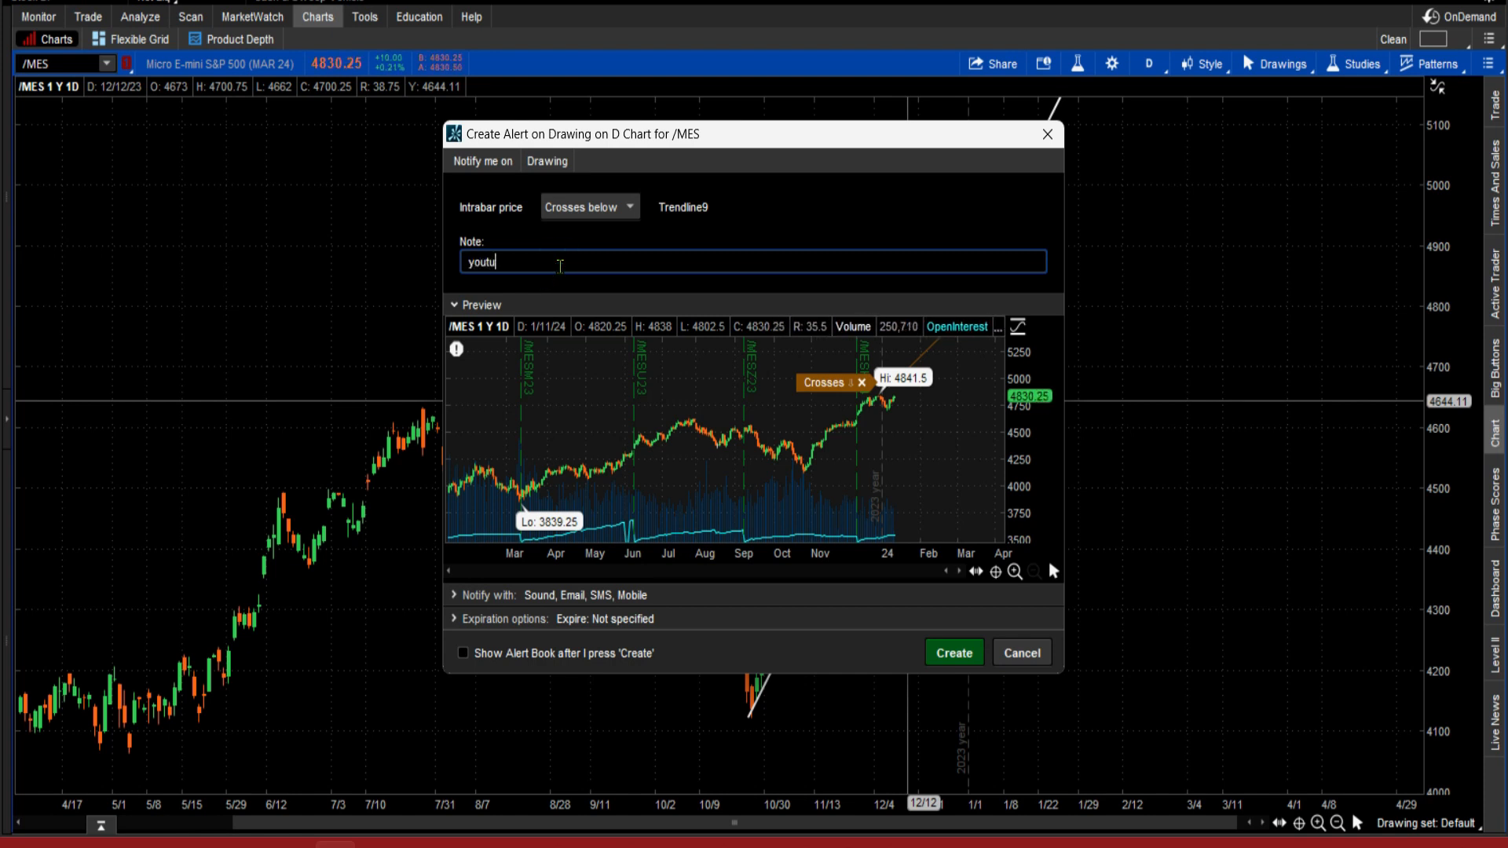
pyautogui.write('be')
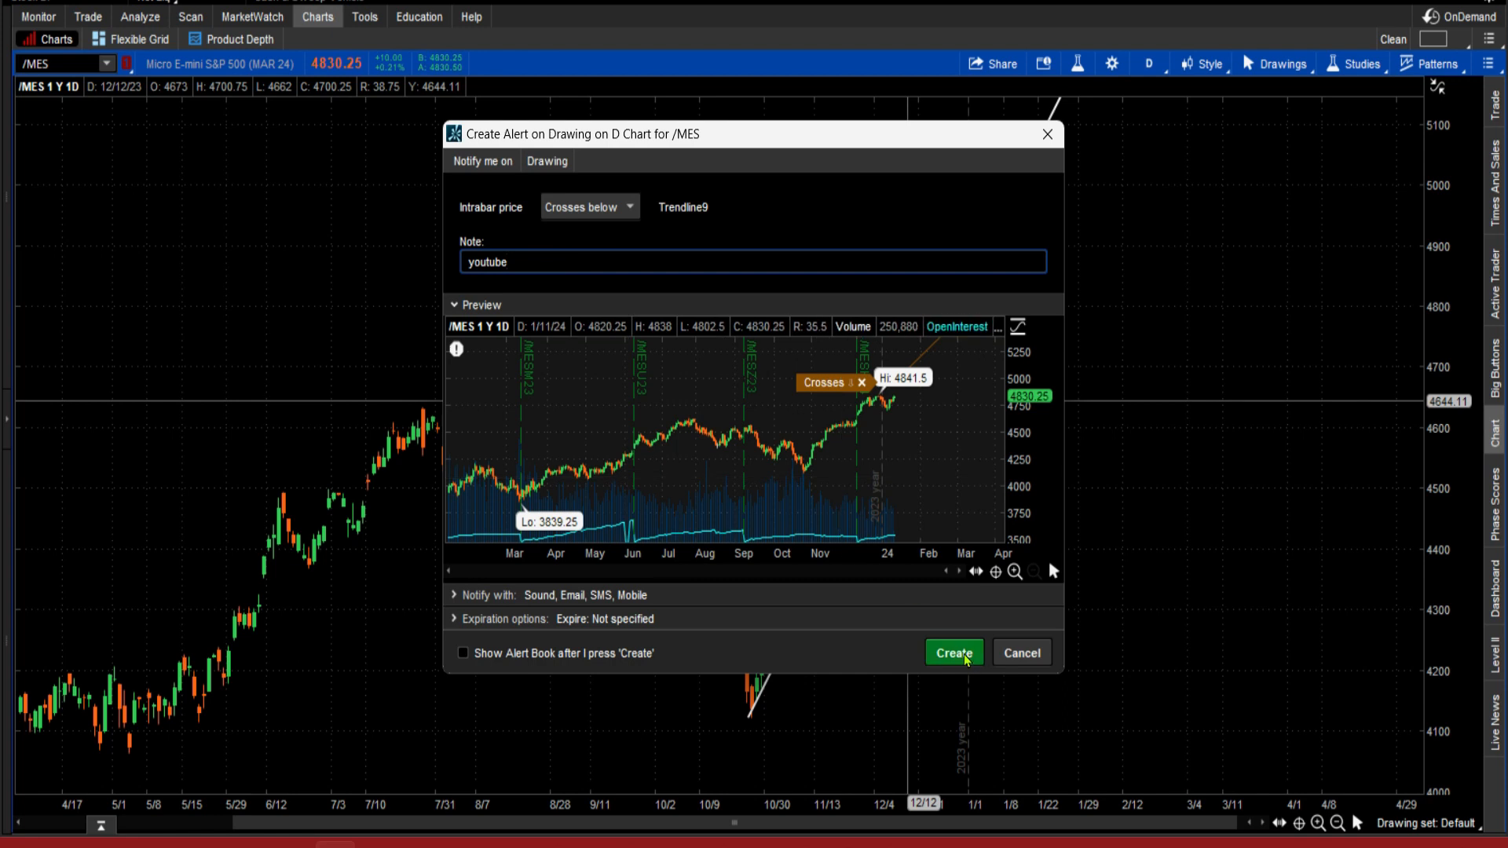
pyautogui.click(951, 652)
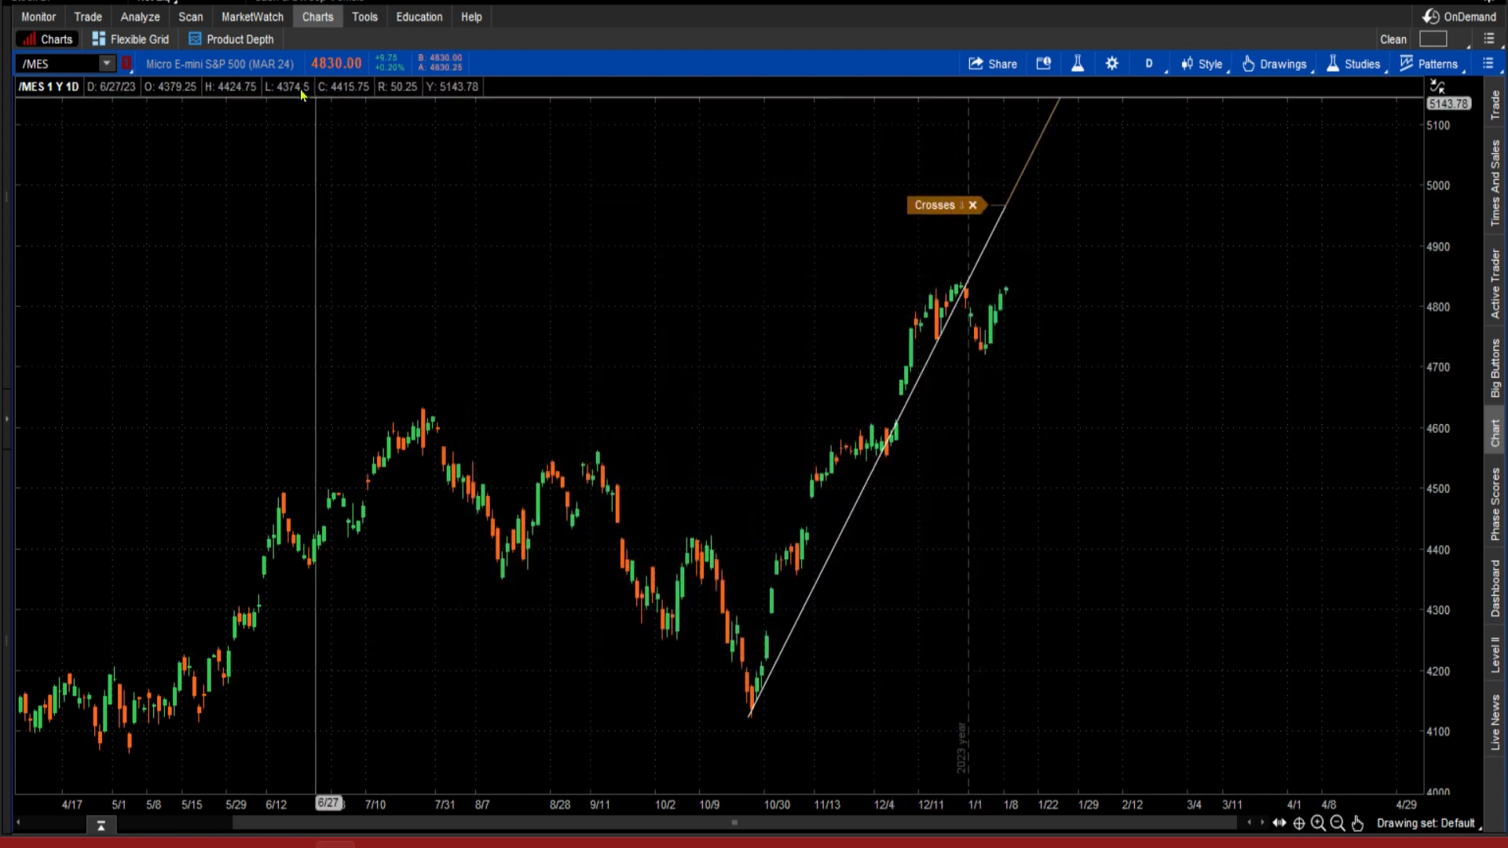
# Confirm the /MES 'youtube' alert is active in MarketWatch's Alert Book, then return to Charts.
pyautogui.click(251, 17)
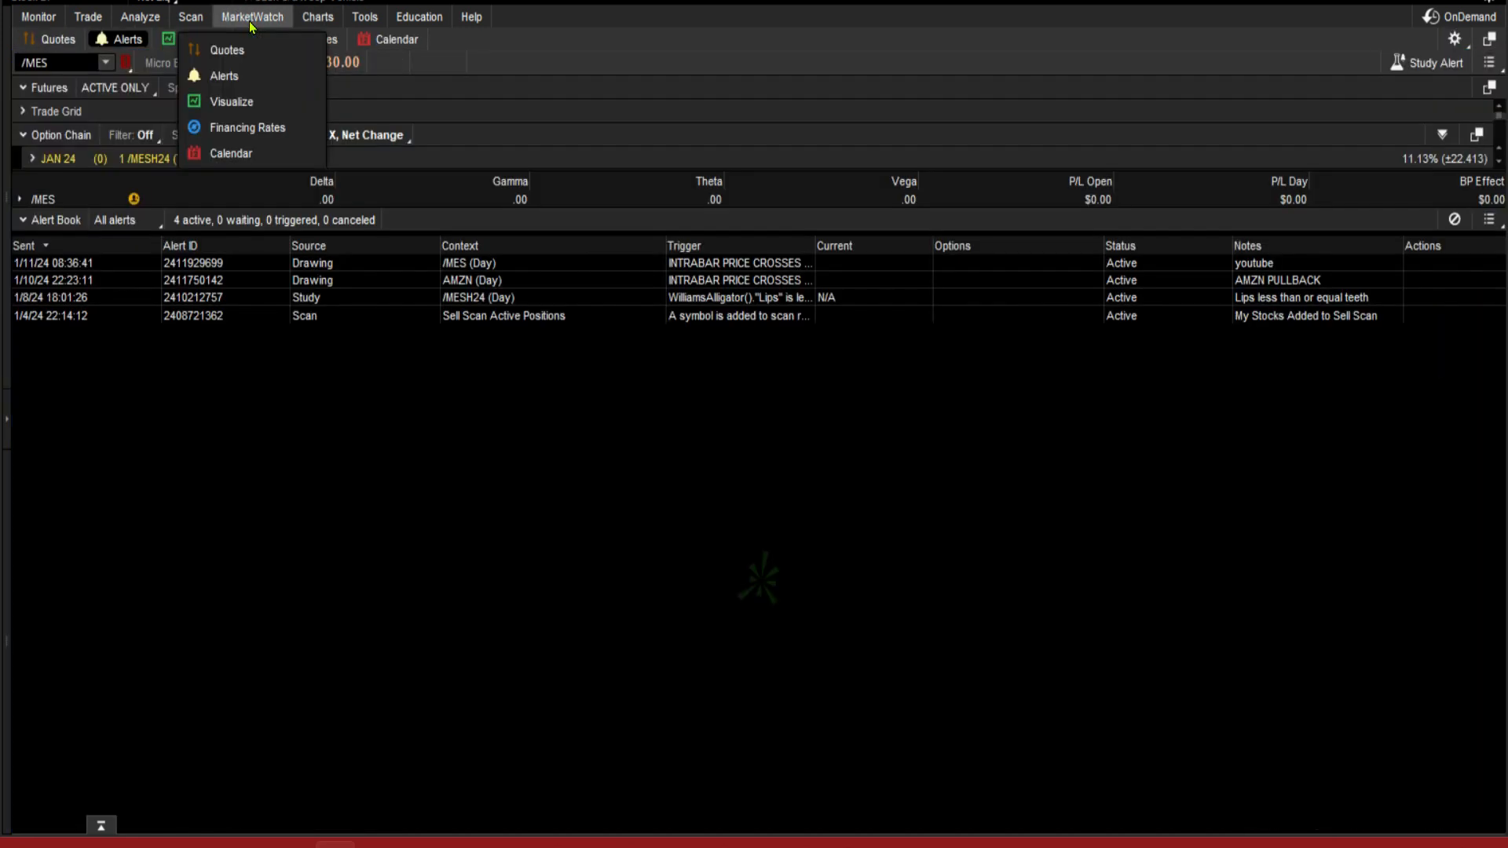
pyautogui.click(226, 50)
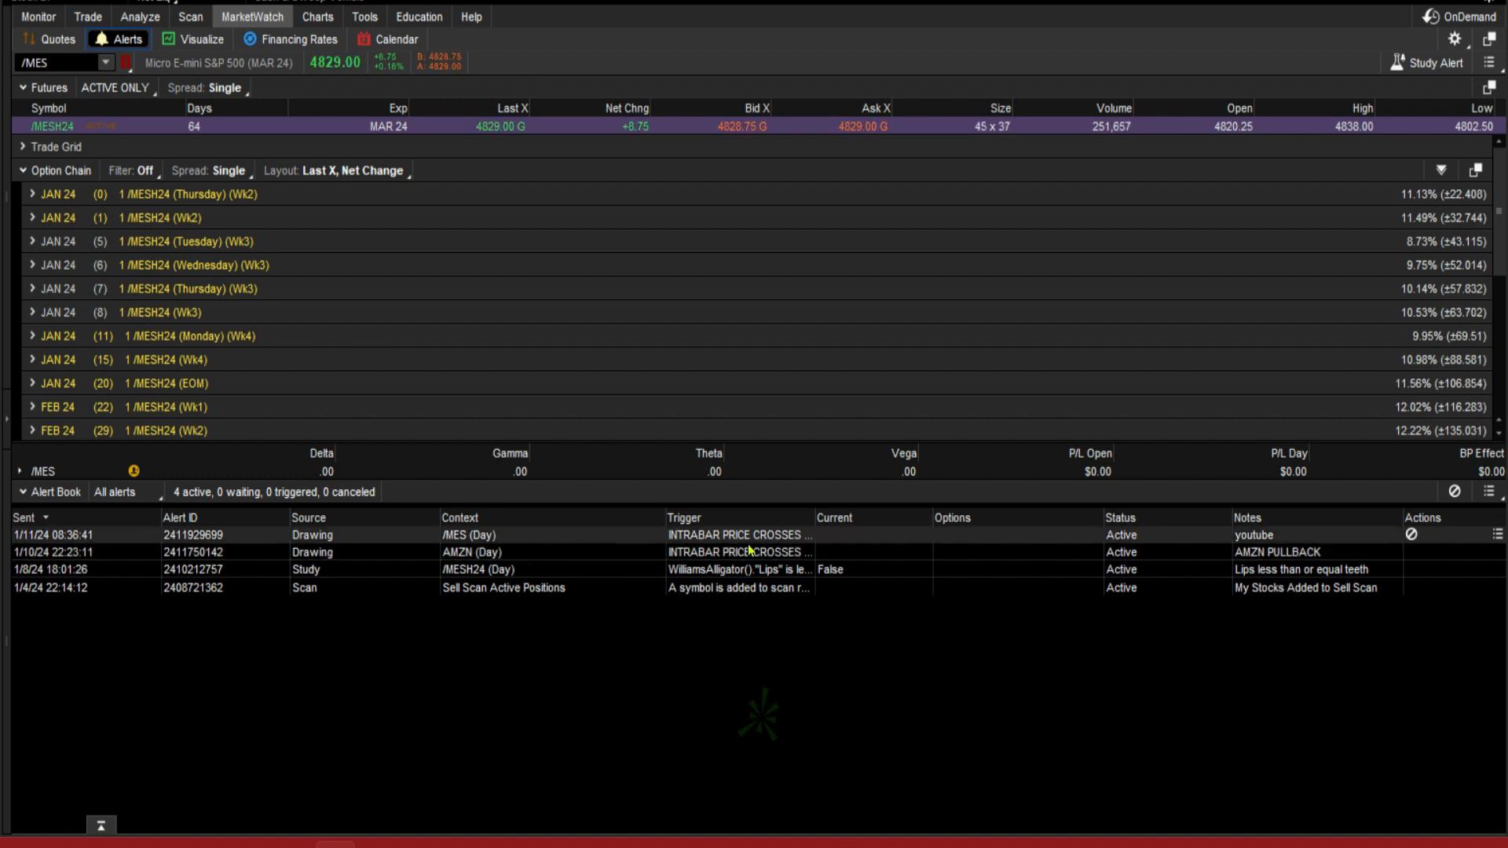
pyautogui.moveTo(781, 545)
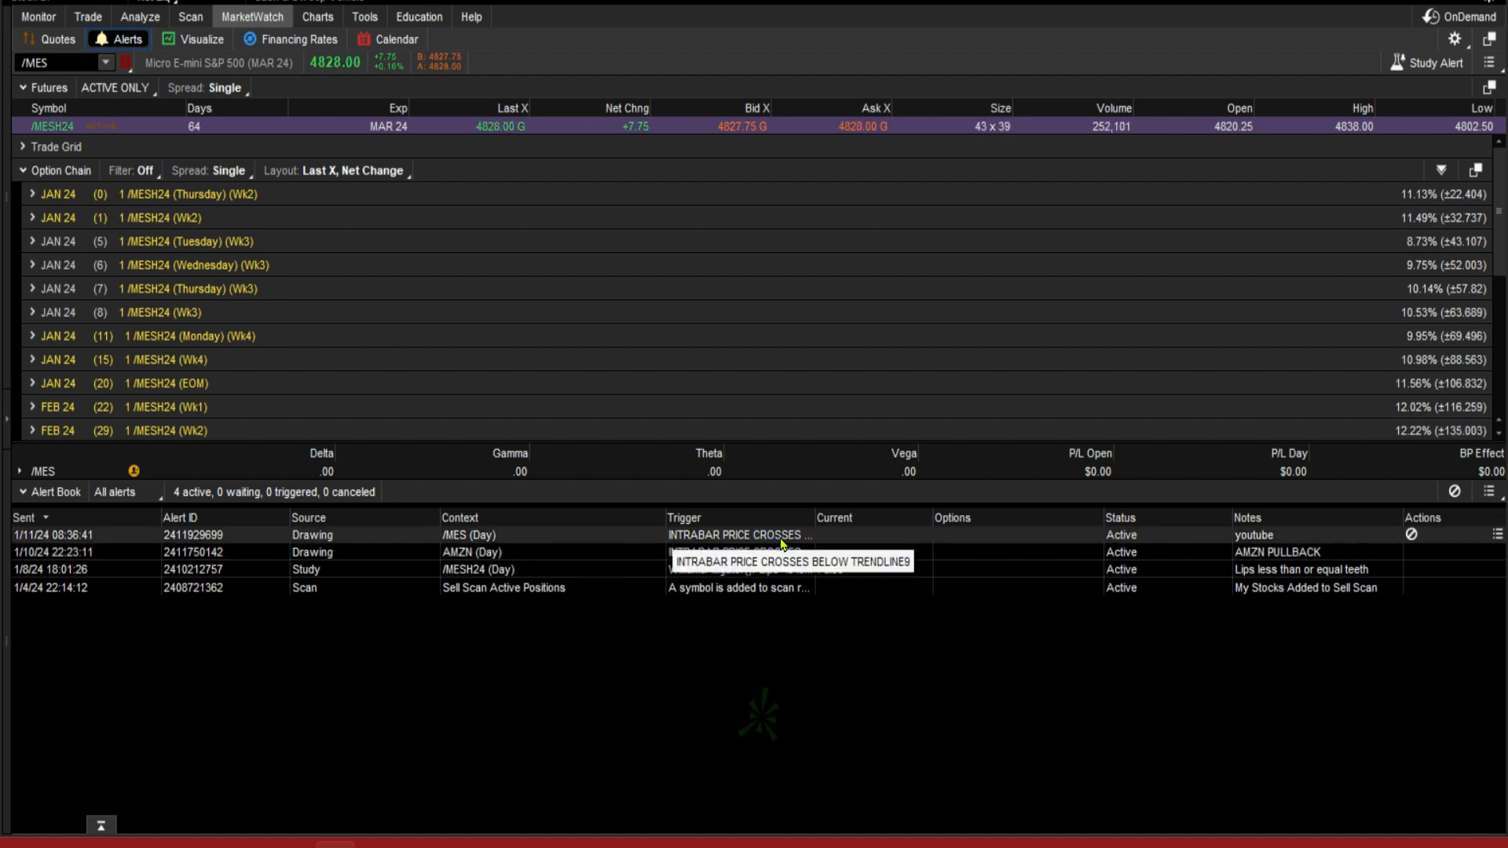
pyautogui.moveTo(930, 545)
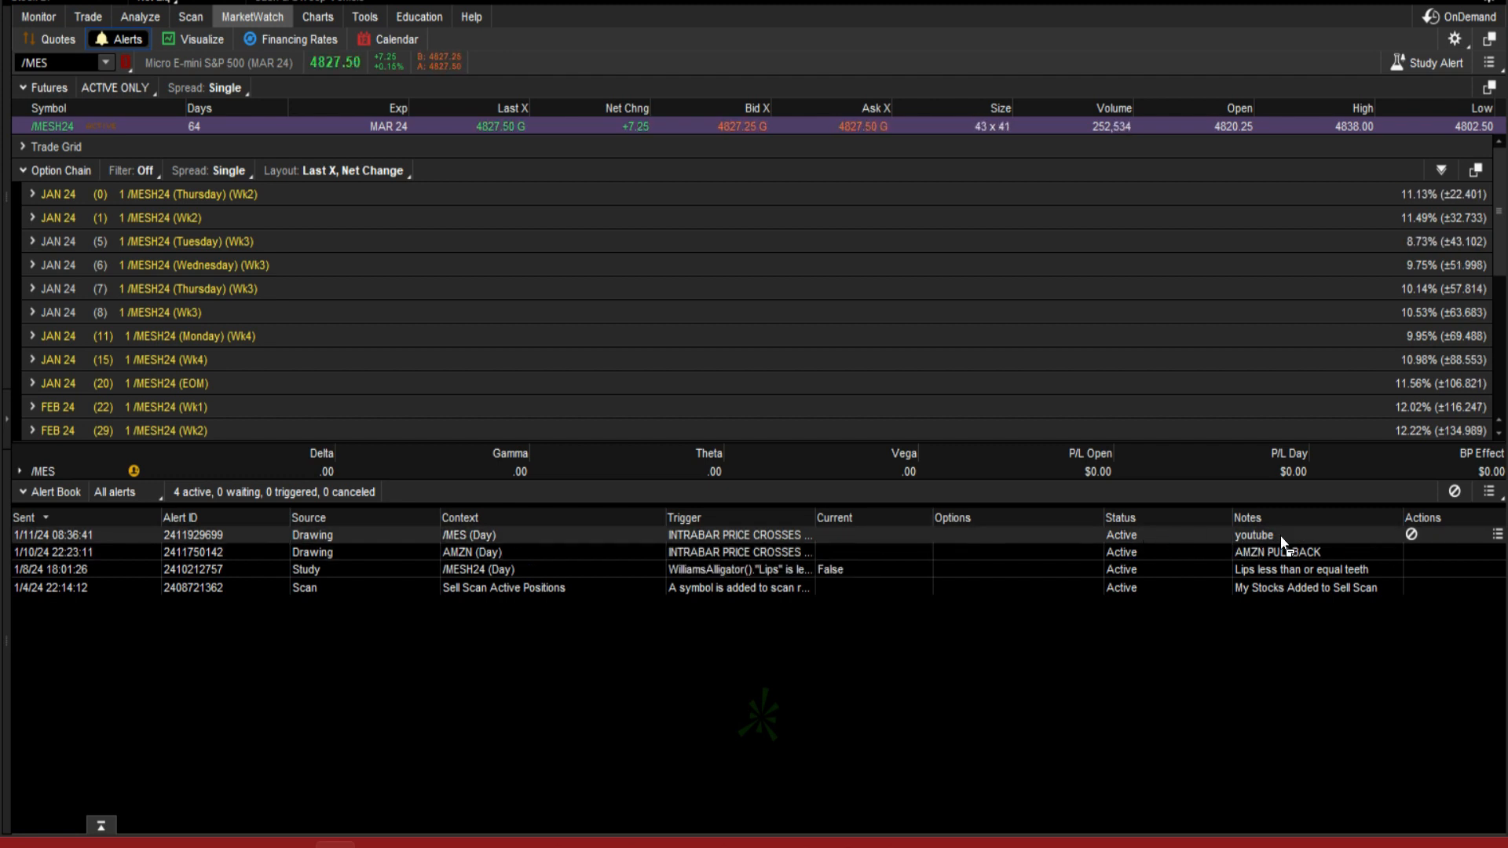
pyautogui.click(316, 17)
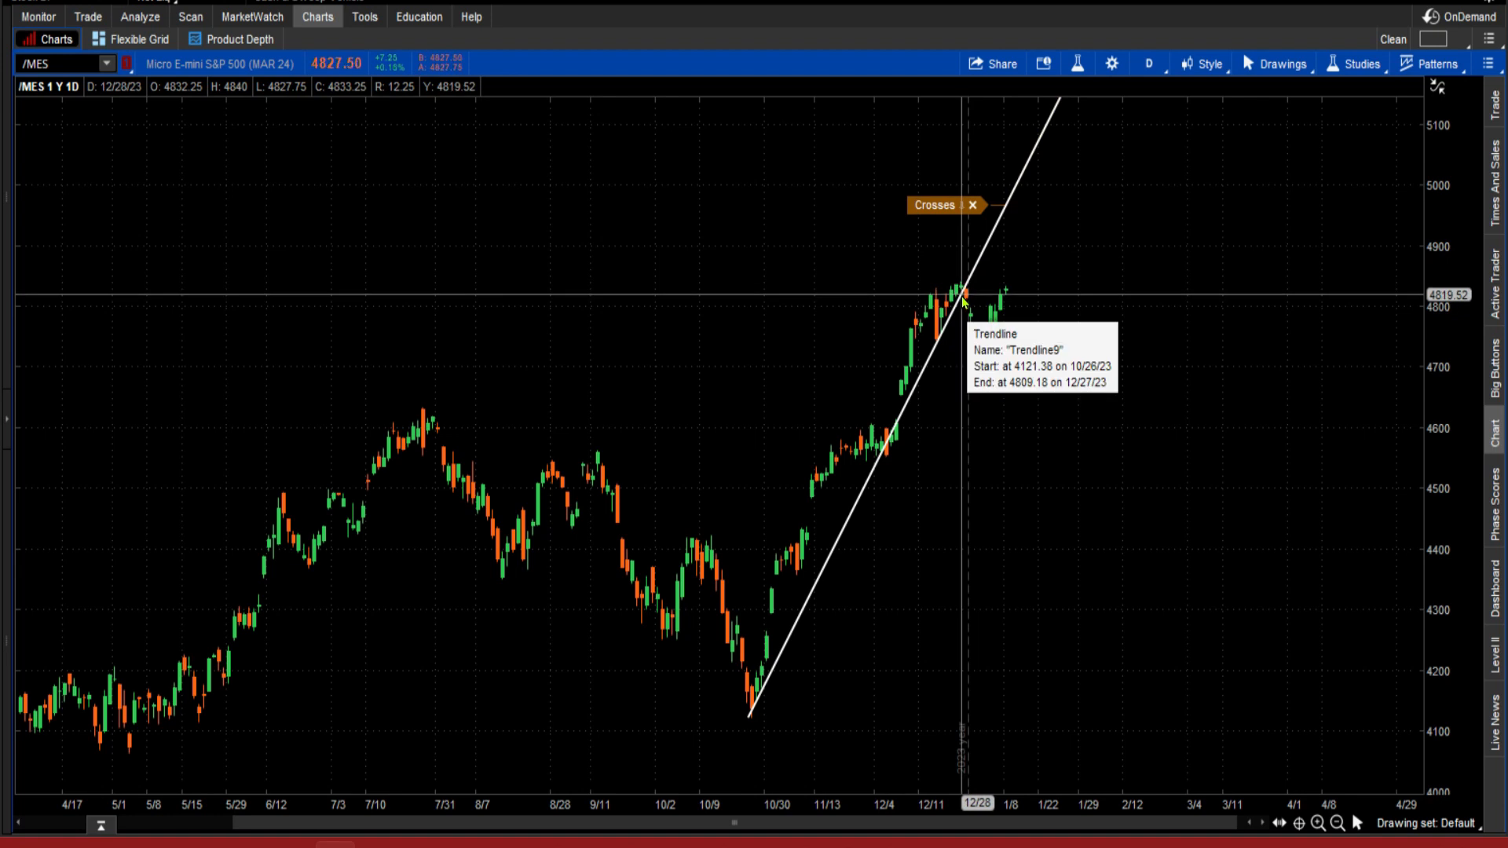
pyautogui.moveTo(1024, 314)
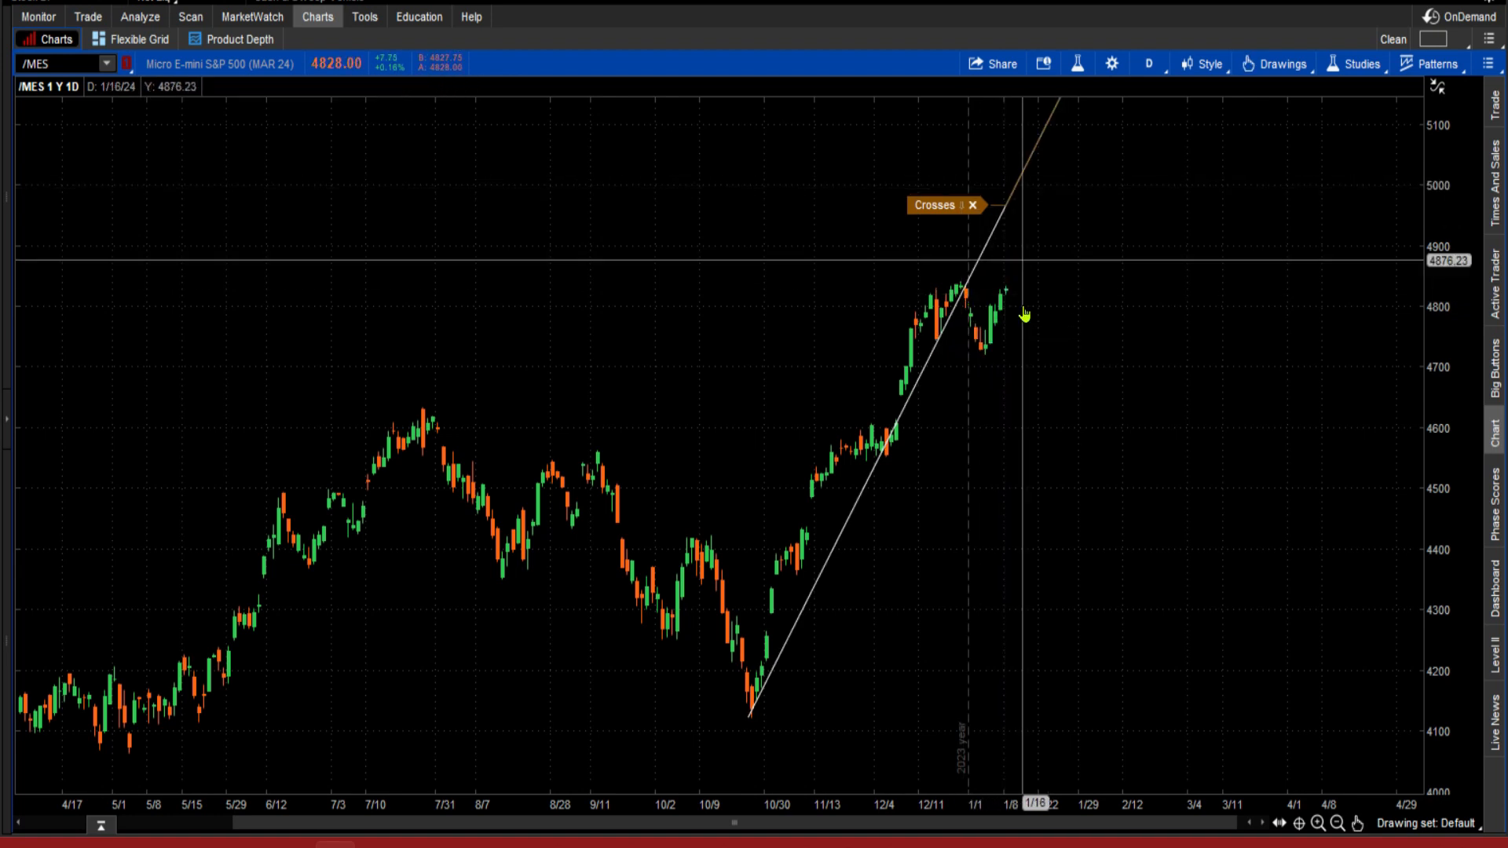
pyautogui.moveTo(1088, 646)
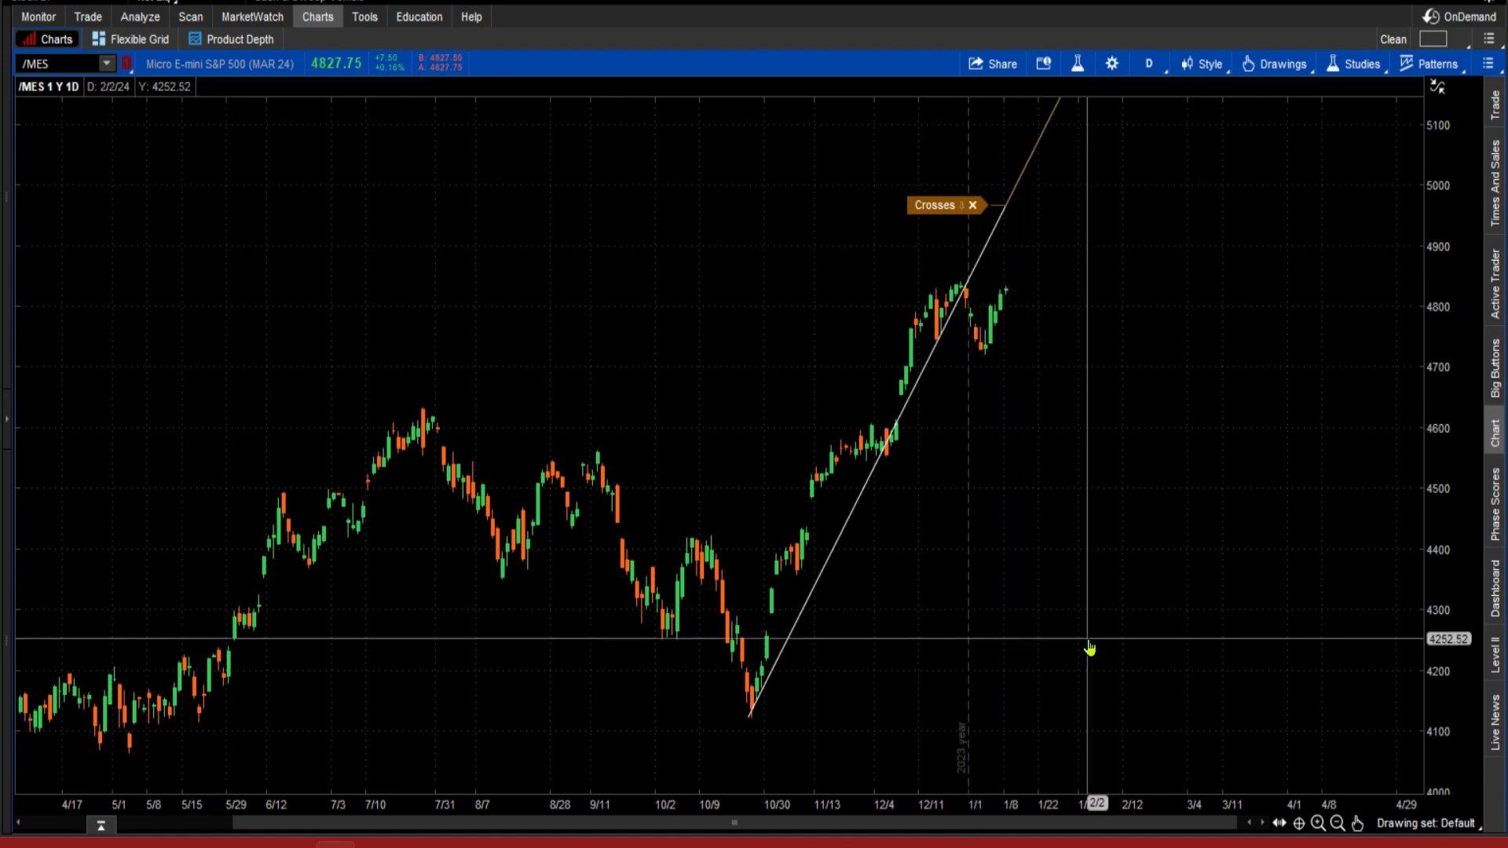
pyautogui.moveTo(1003, 833)
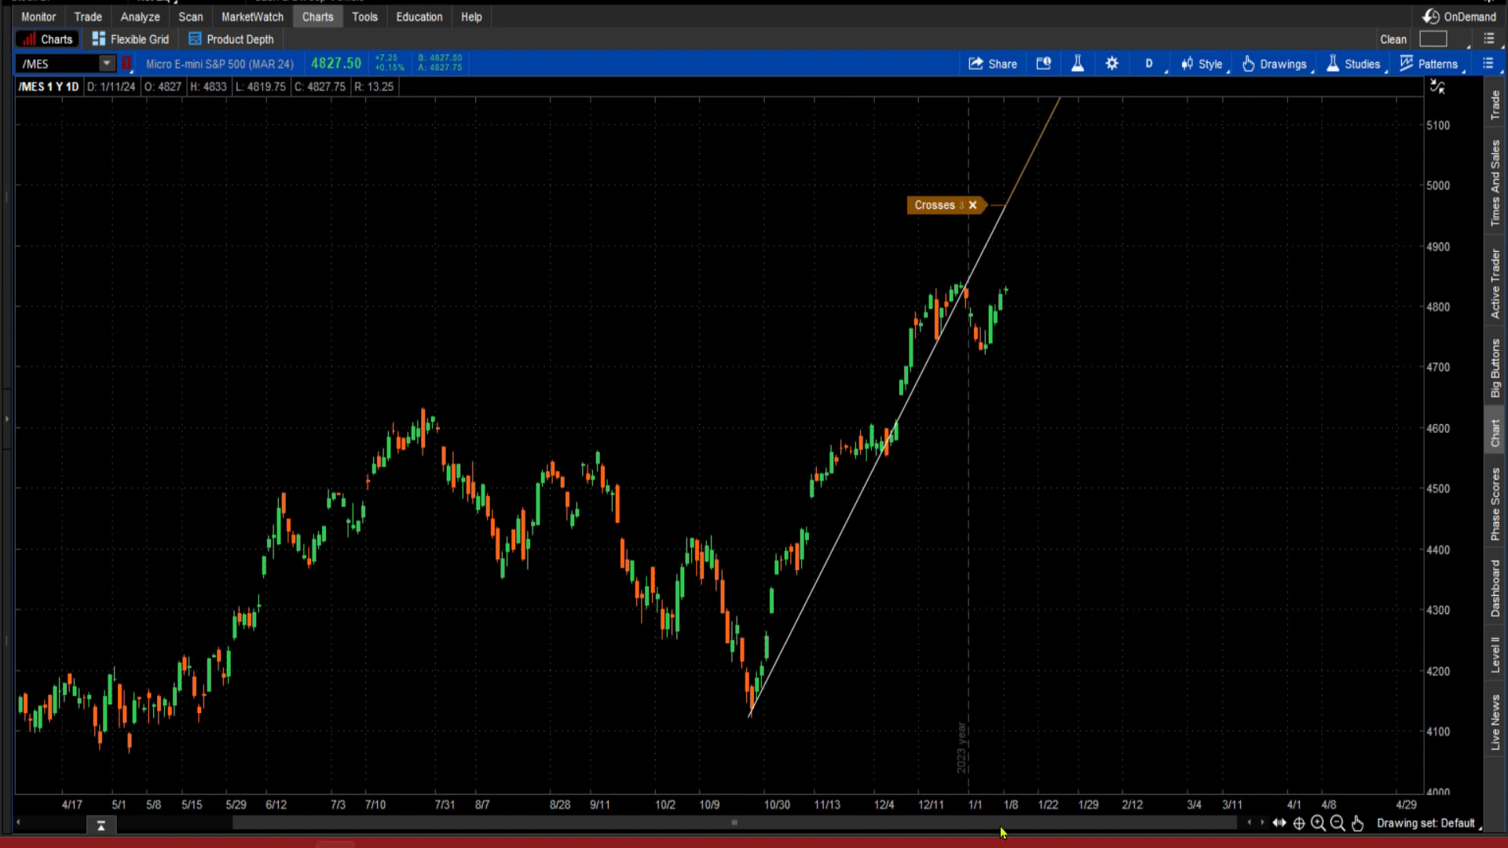